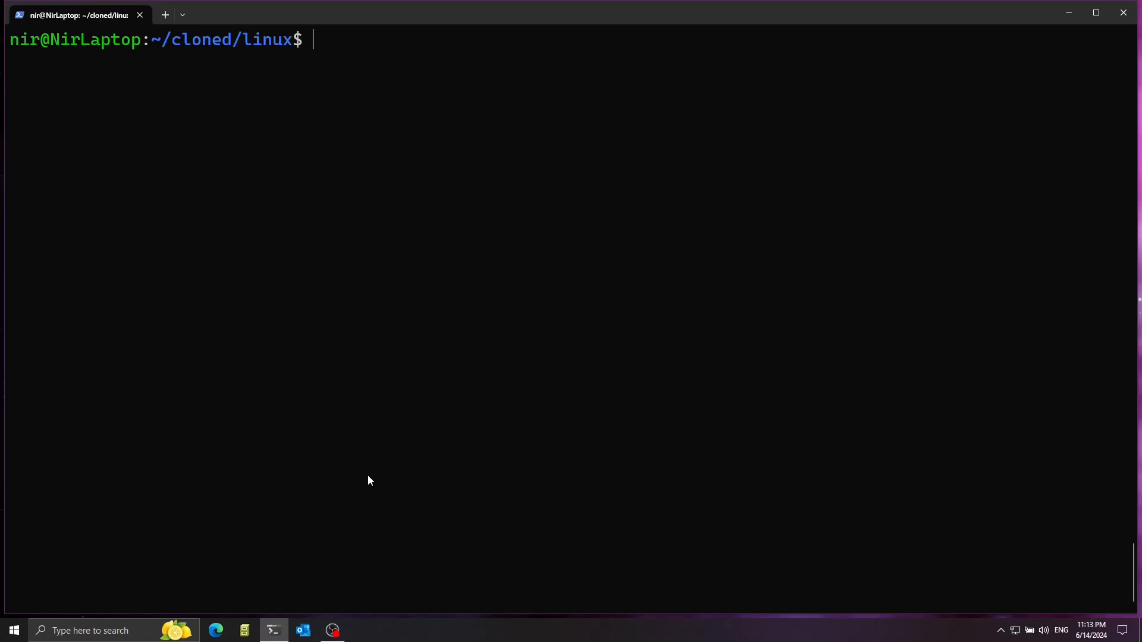
mouse_move(215, 76)
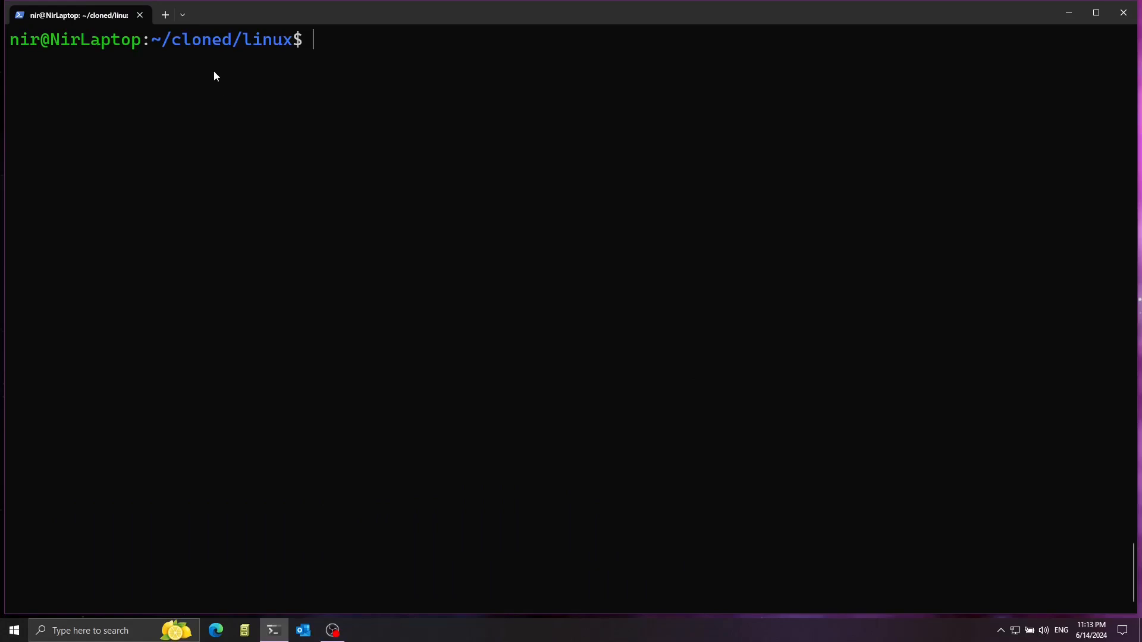
mouse_move(287, 89)
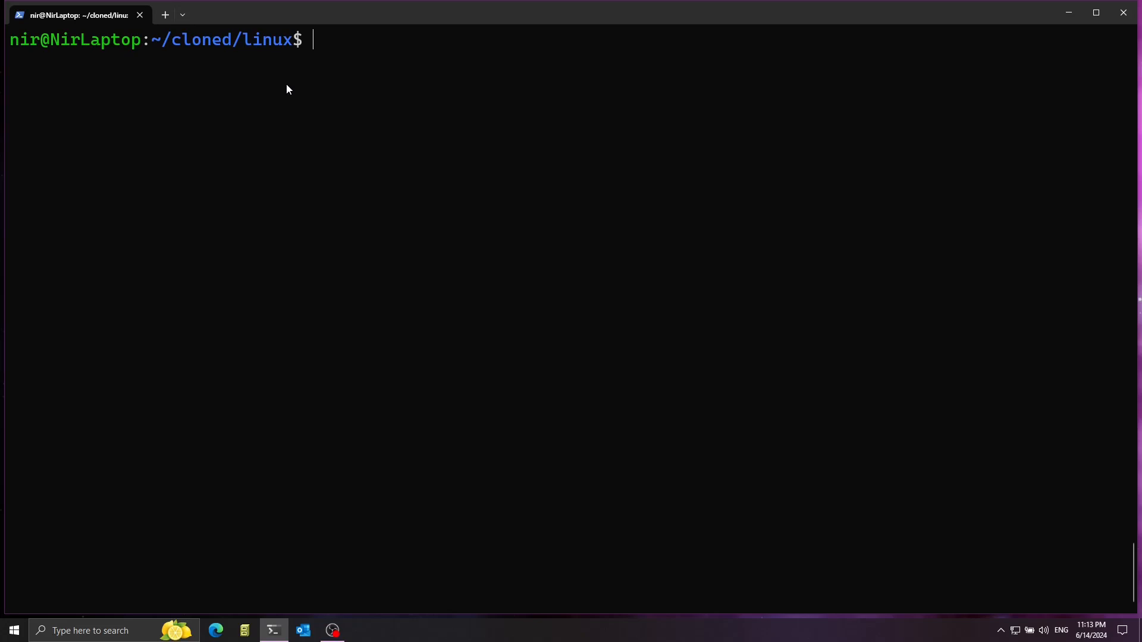
Launch Vim from the ~/cloned/linux kernel source folder at the bash prompt.
type("v")
type(":e")
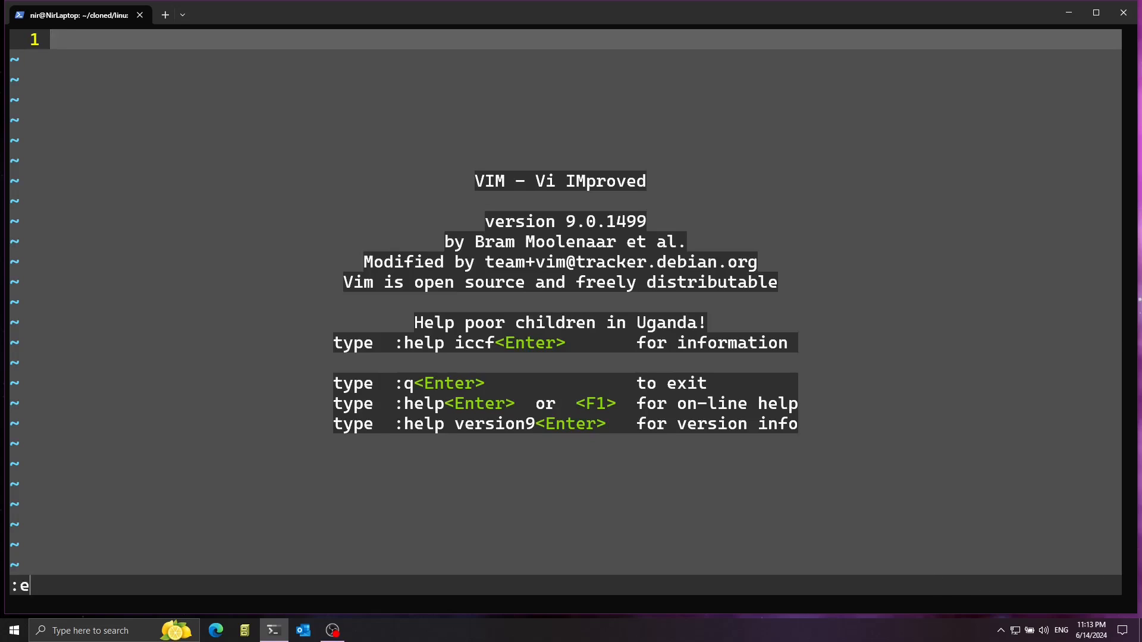
Edit drivers/video/console/vgacon.c, completing the path with Tab.
type("driver")
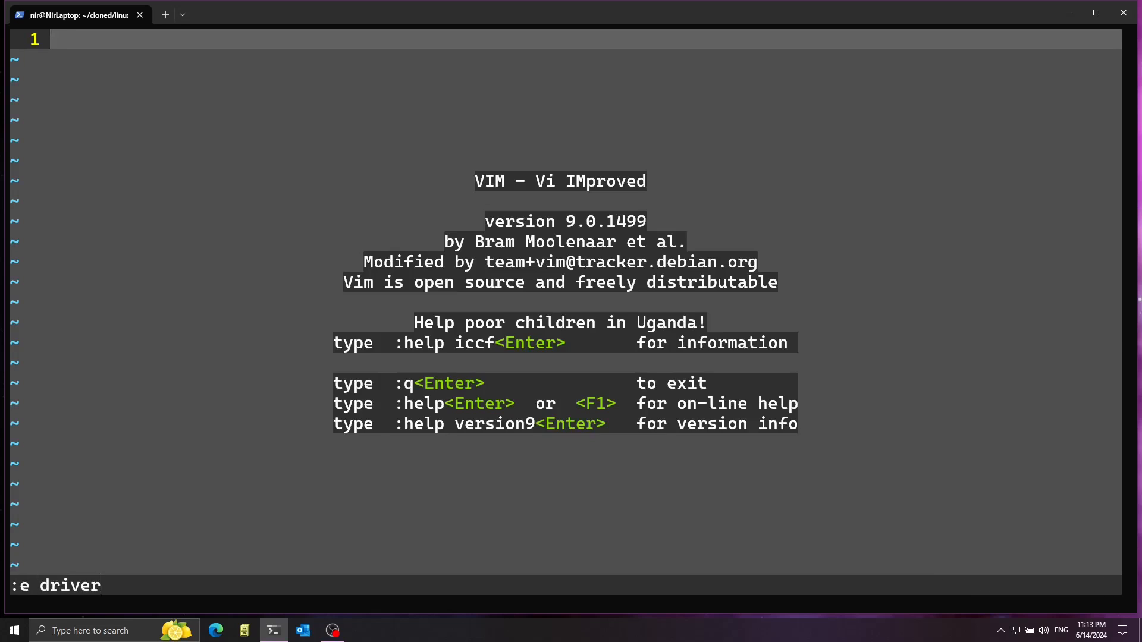
key("Tab")
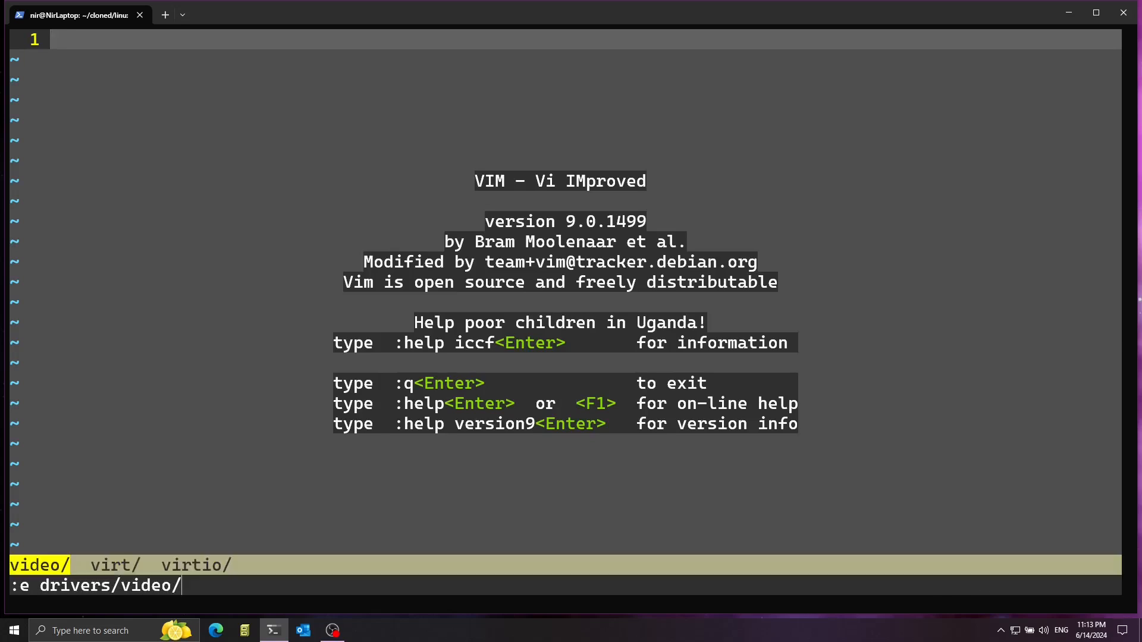
type("console/")
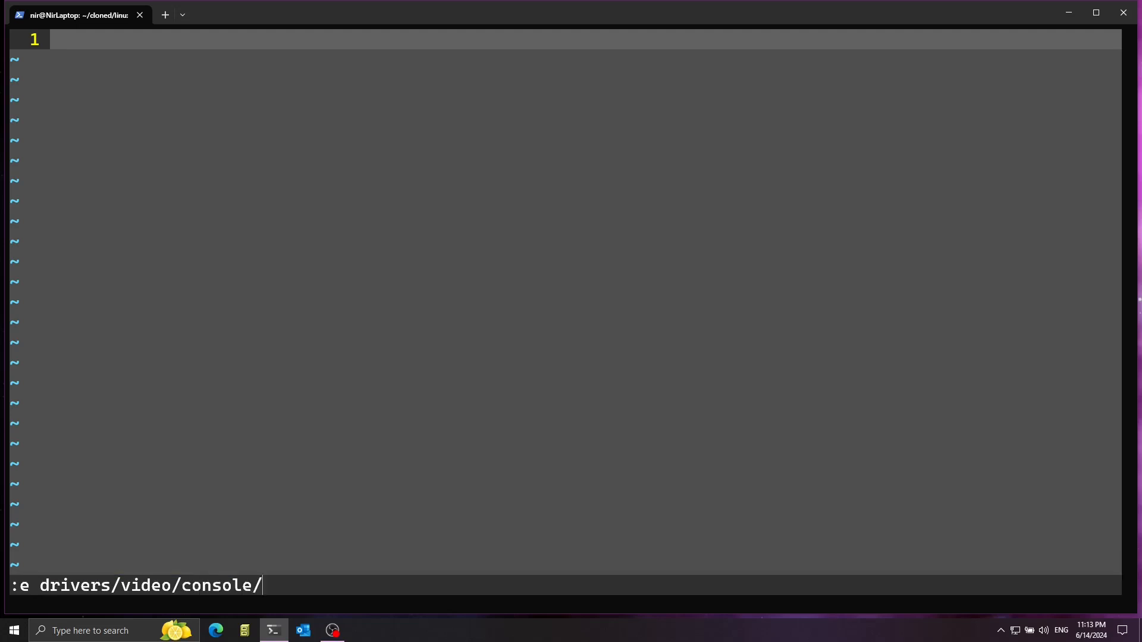
type("vgaco")
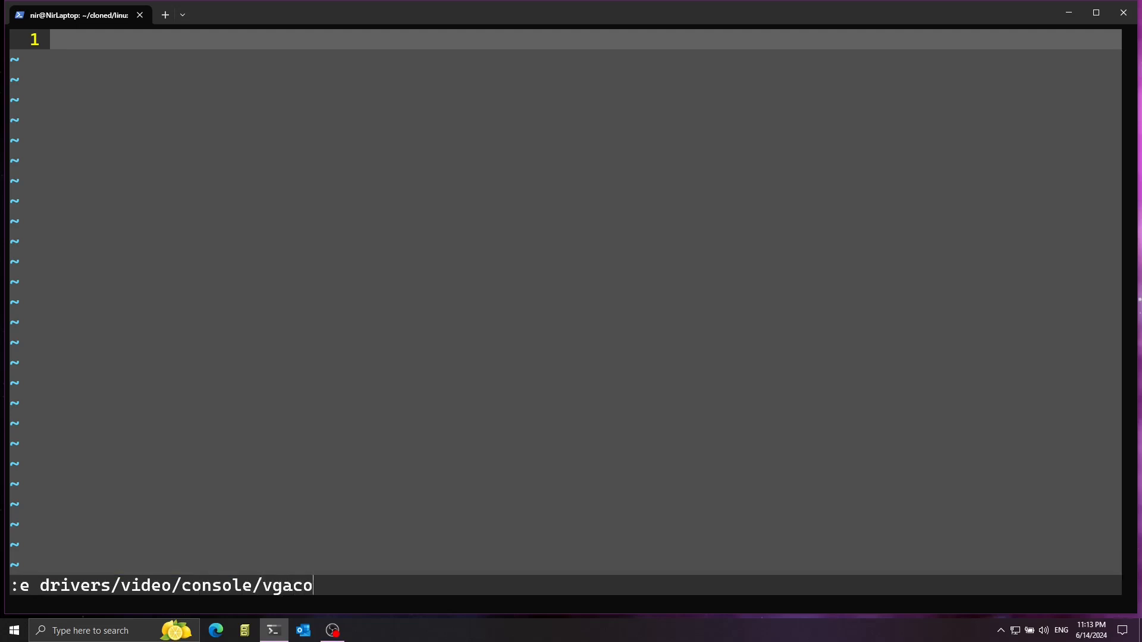
key("Tab")
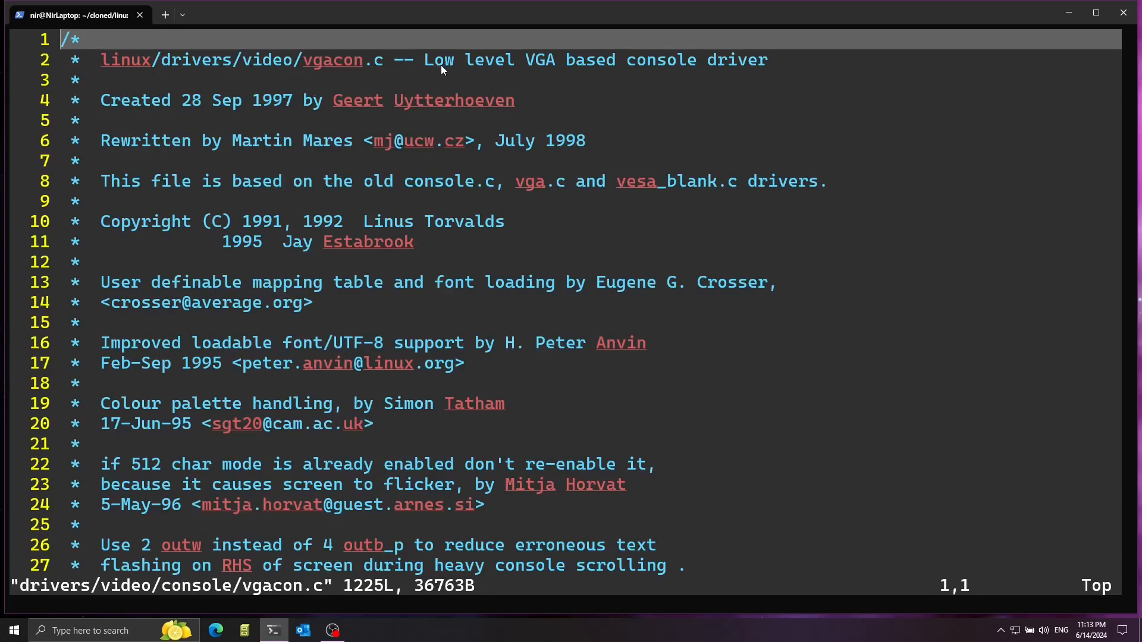
Change 'u8 attr = color;' to 'u8 attr = color + 2;' in vgacon_build_attr at line 431.
left_click_drag(424, 60, 615, 59)
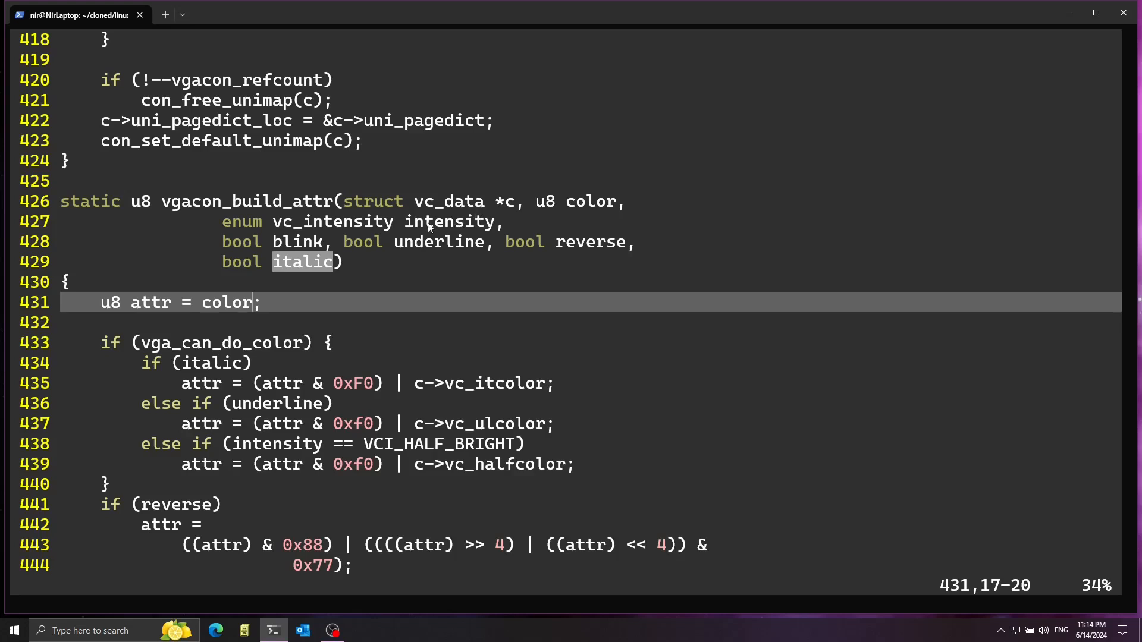
mouse_move(243, 289)
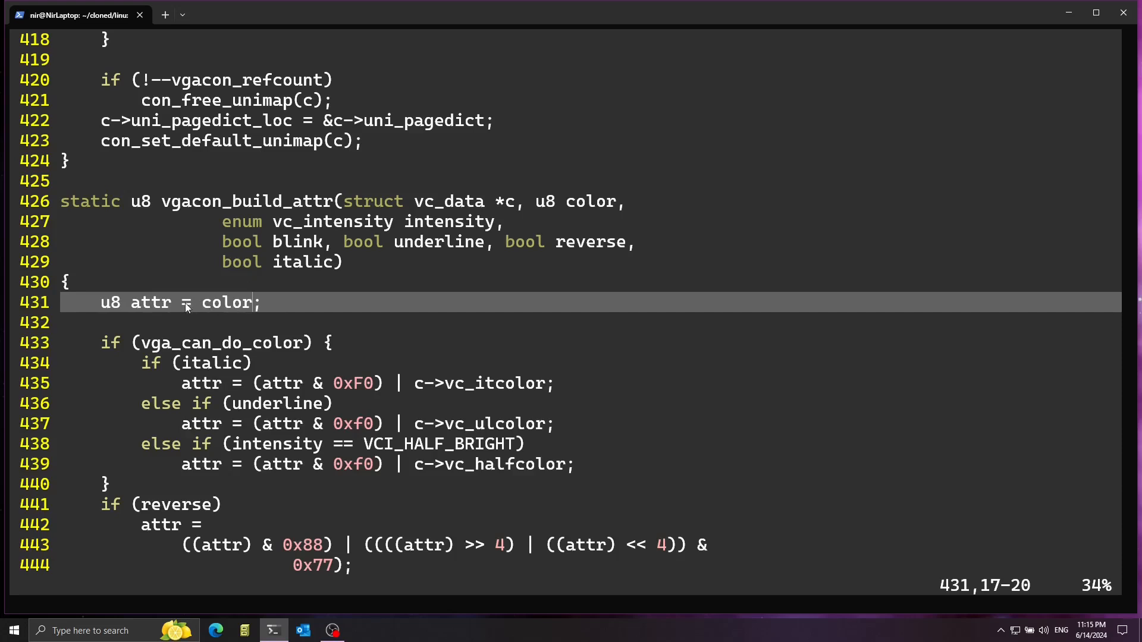
mouse_move(240, 310)
type(" + 2")
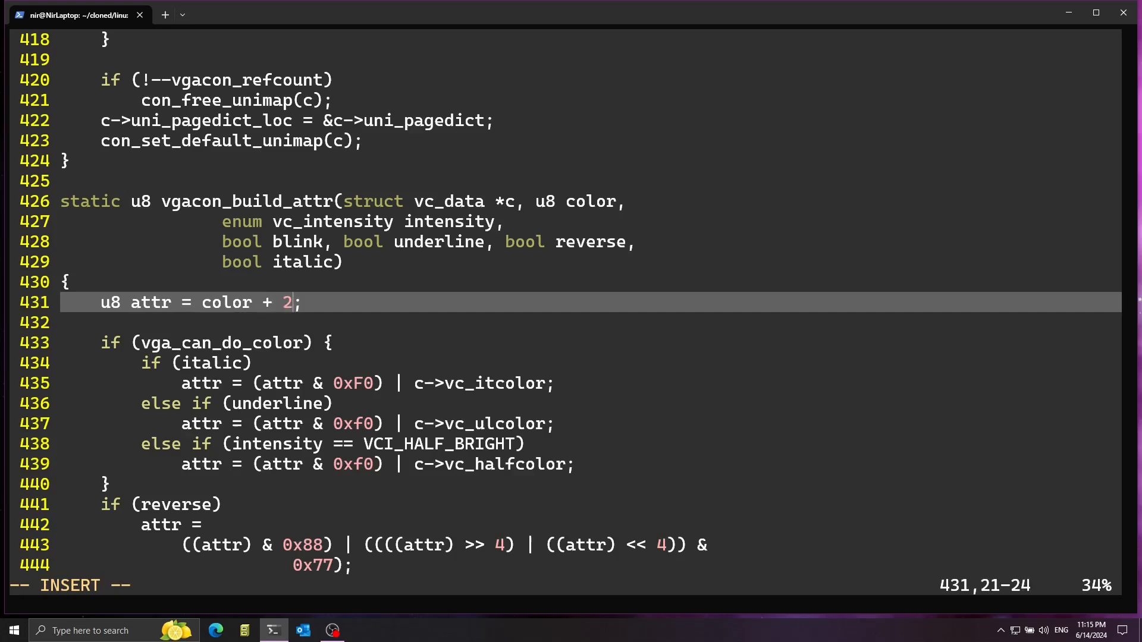
Save and quit Vim, then rebuild the kernel with make -j 8.
key("Escape")
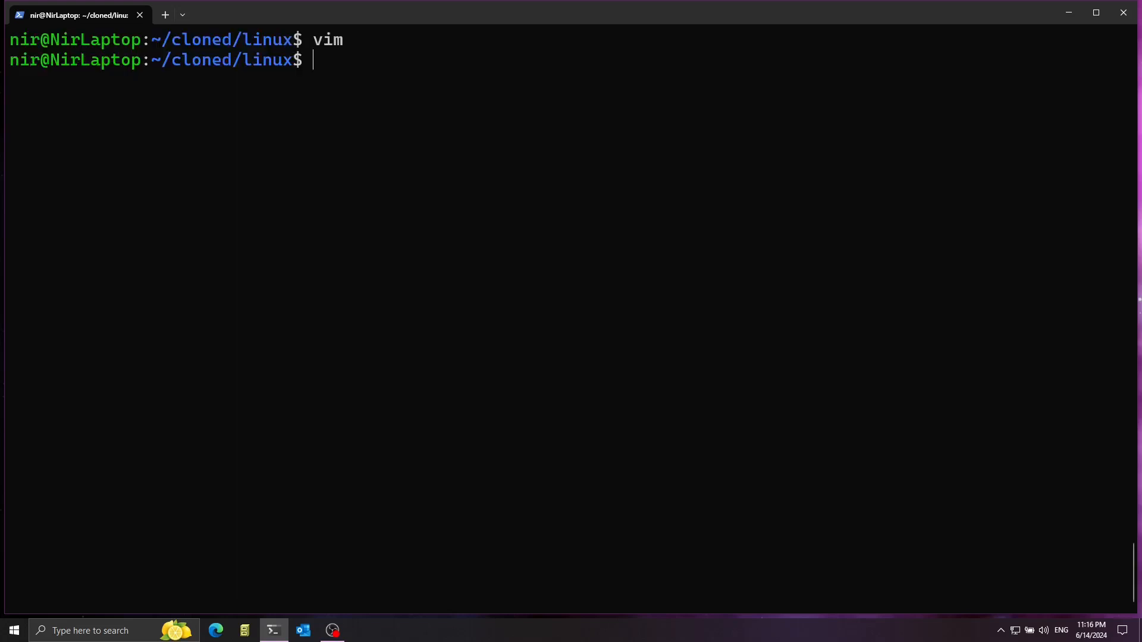
type("make defconfig")
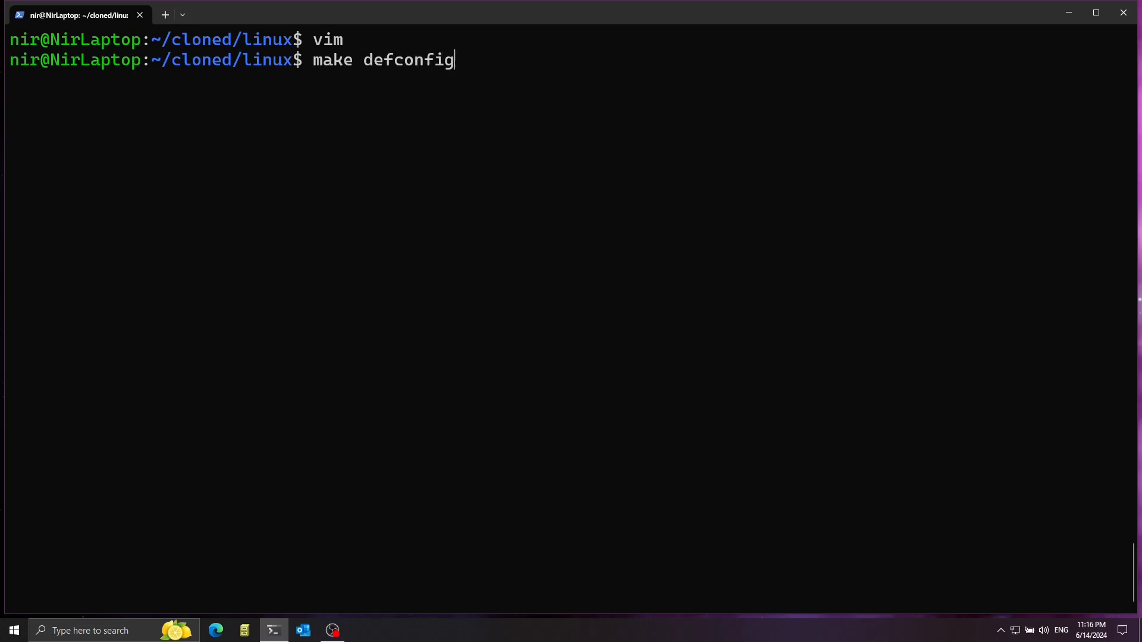
key("BackSpace")
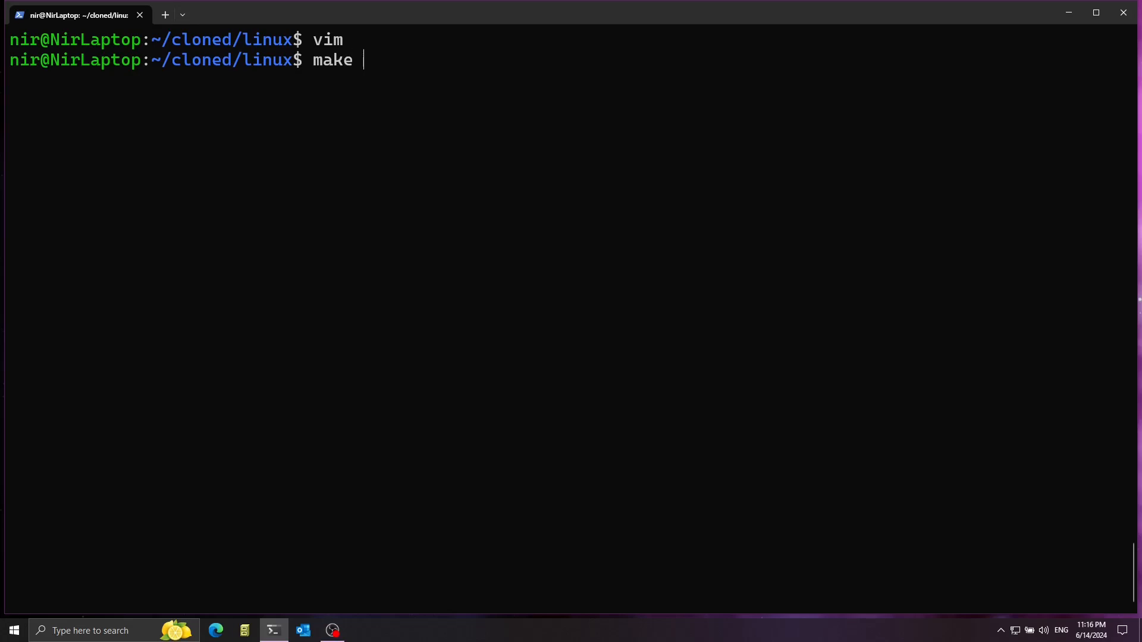
type("-j 8")
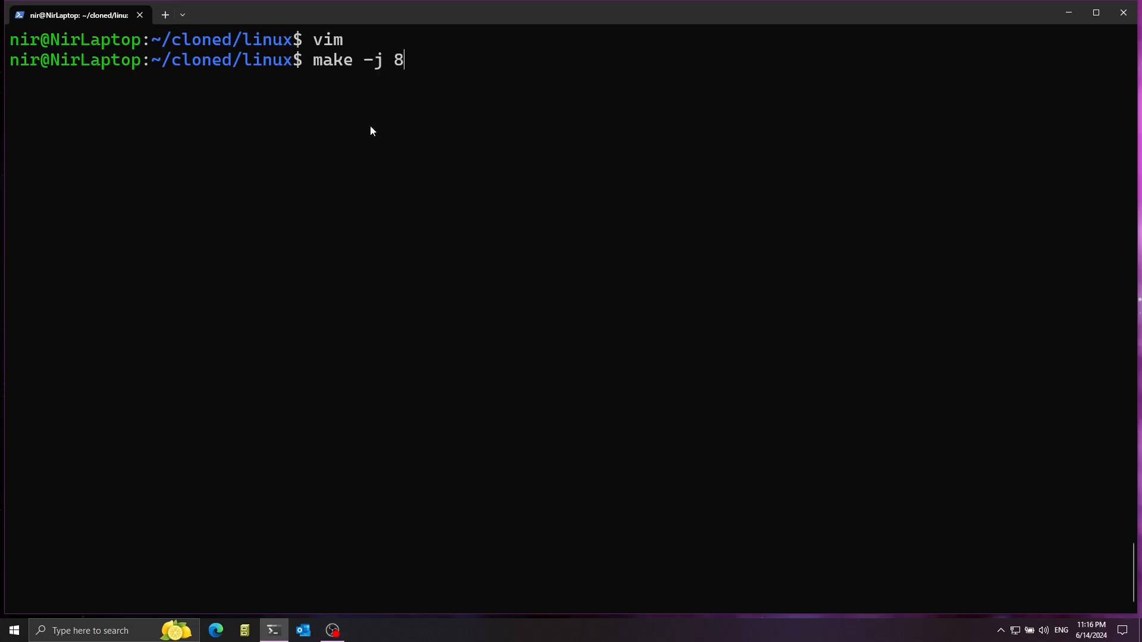
left_click_drag(361, 60, 404, 60)
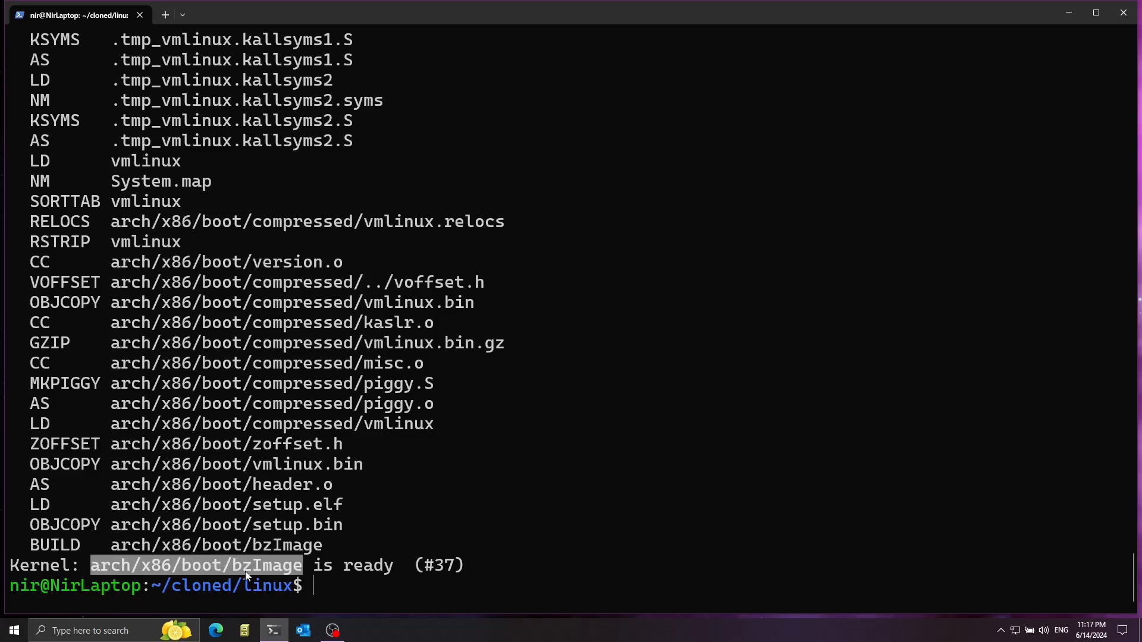
mouse_move(153, 575)
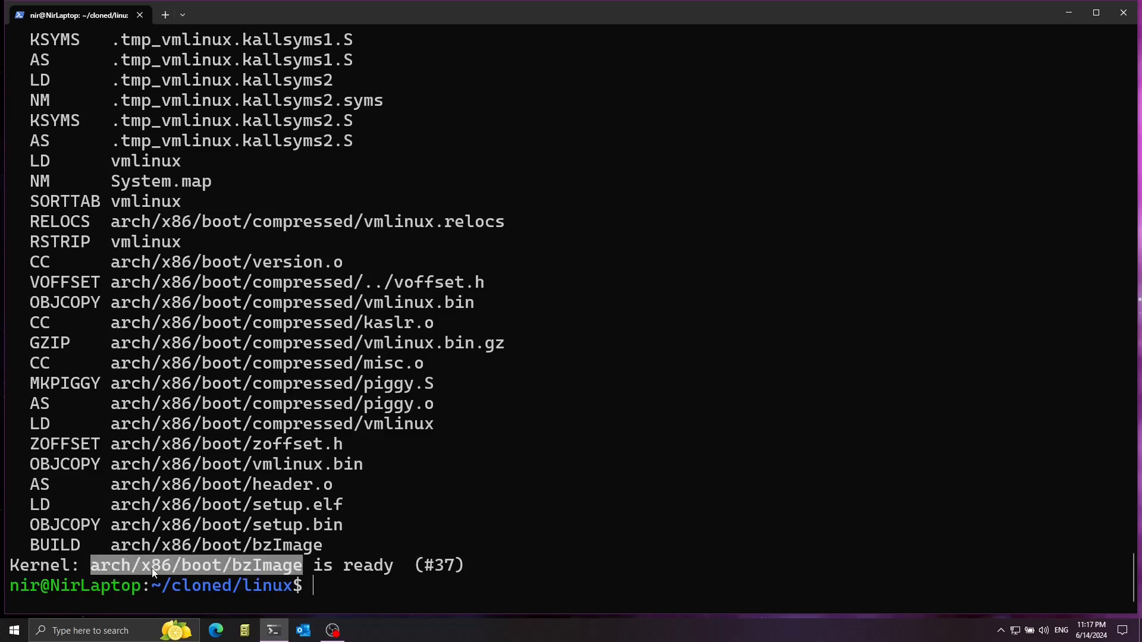
left_click(152, 572)
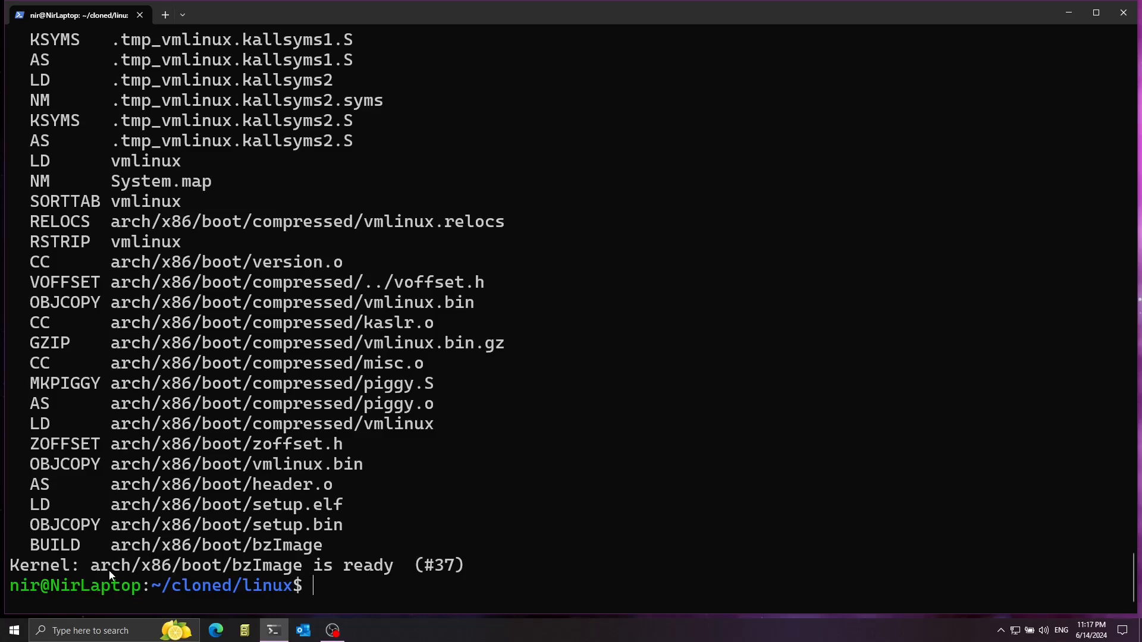
double_click(195, 566)
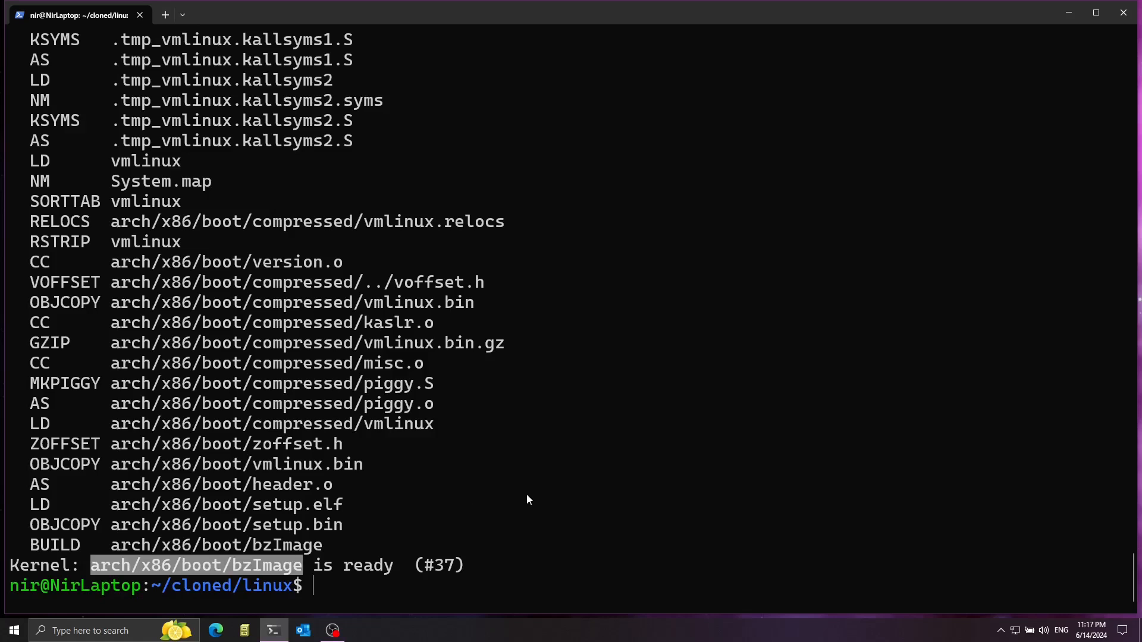
Boot the new kernel with qemu-system-x86_64 -kernel arch/x86/boot/bzImage.
type("qemu")
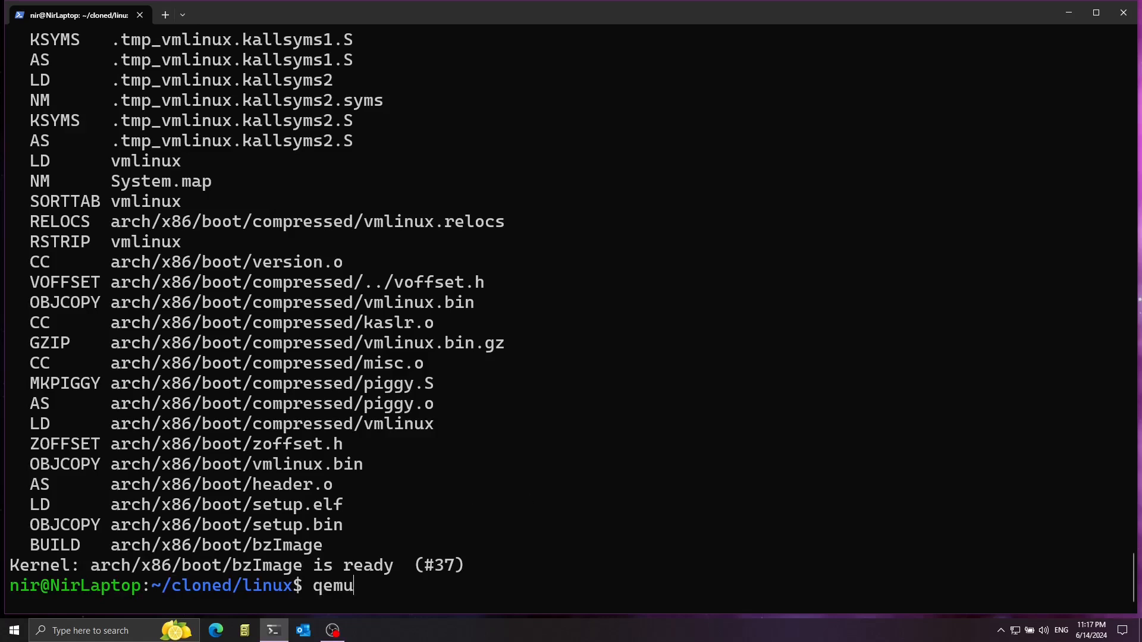
type("-")
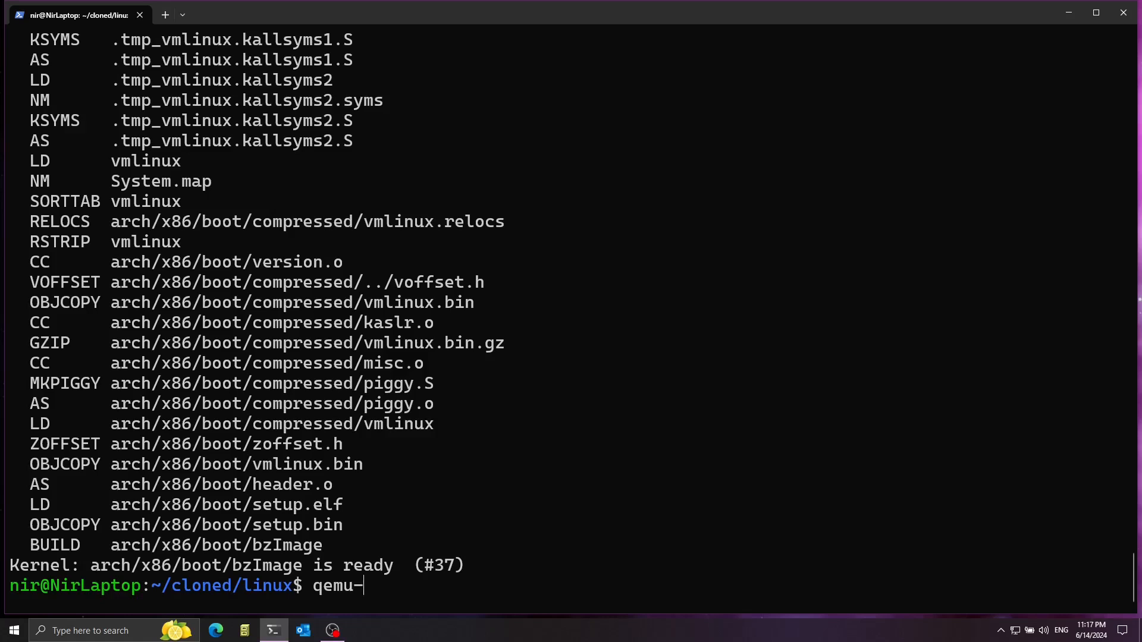
type("system-x86_")
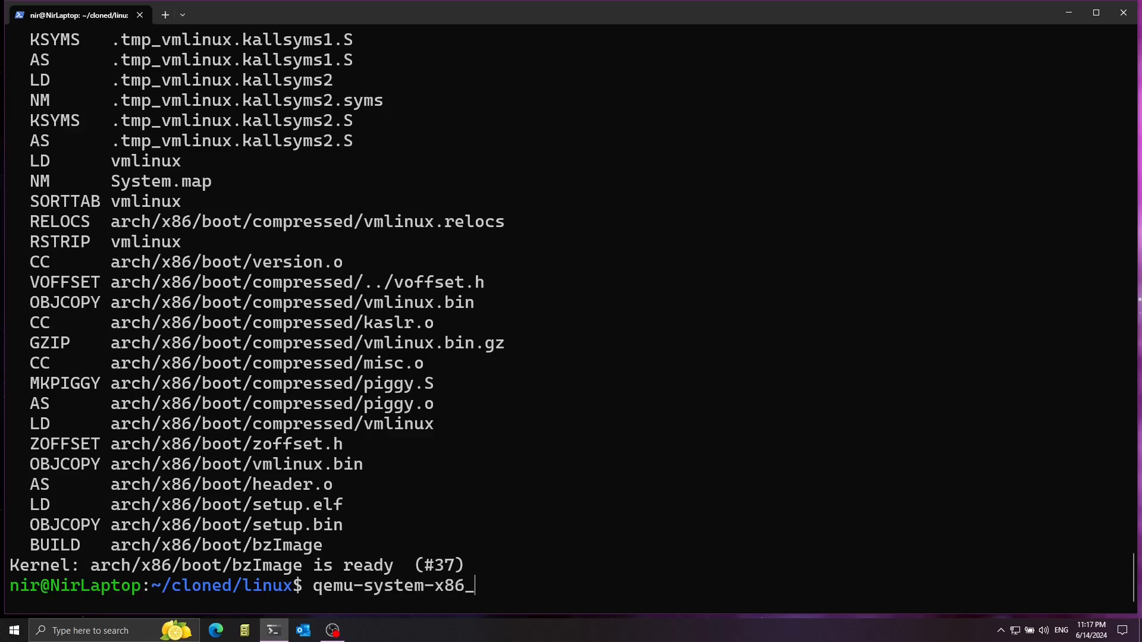
type("64")
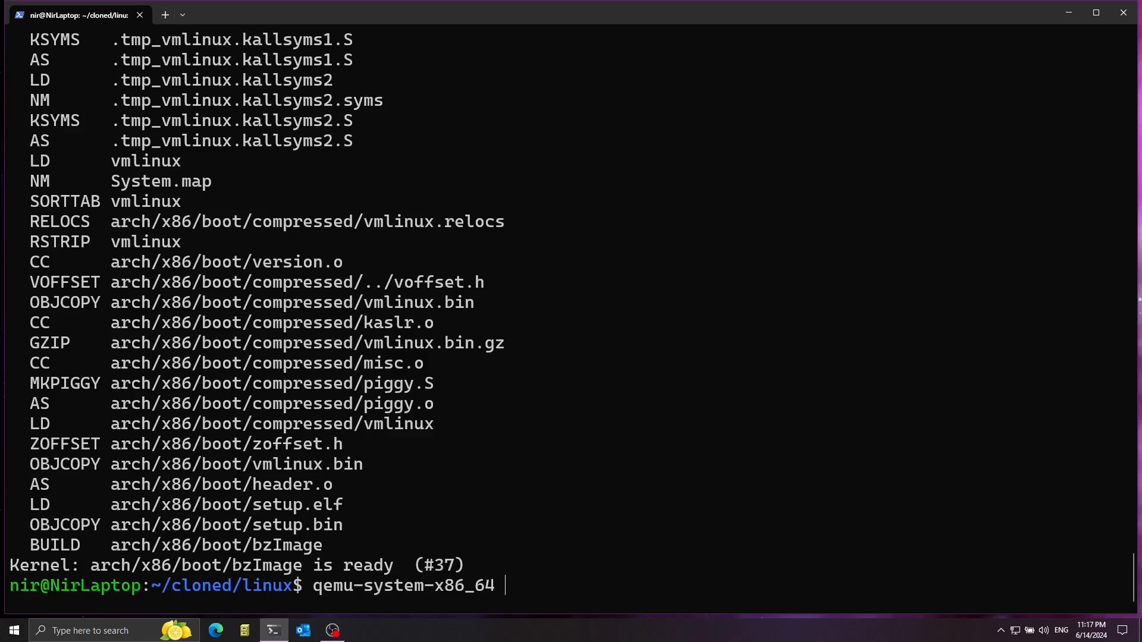
type("-kern")
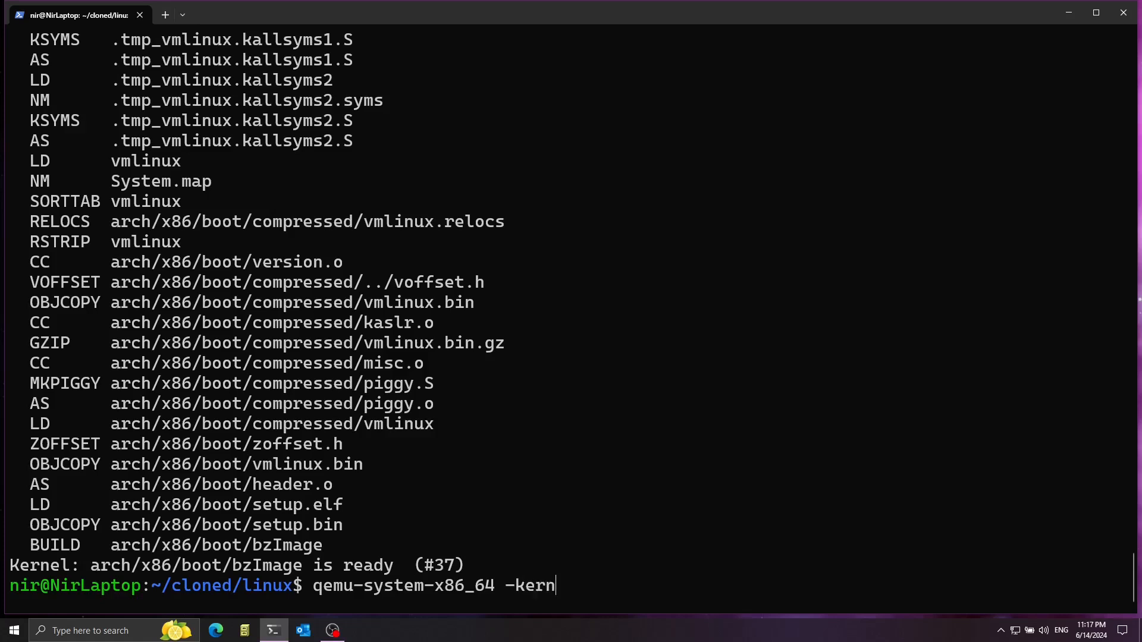
type("el")
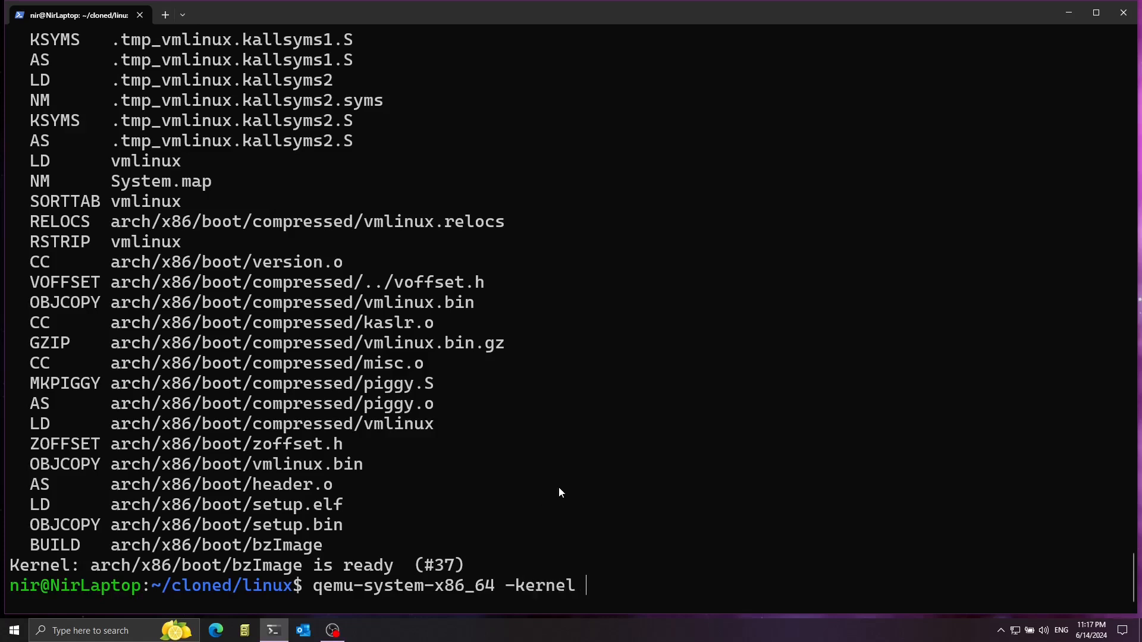
type("arch/x86/boot/bzImage")
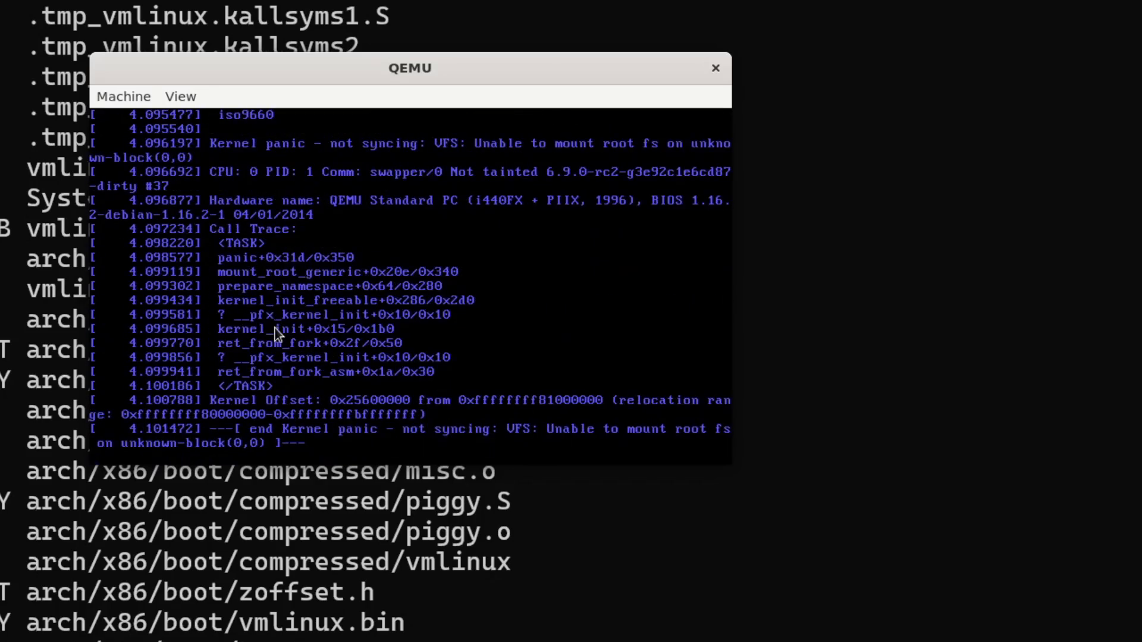
mouse_move(247, 400)
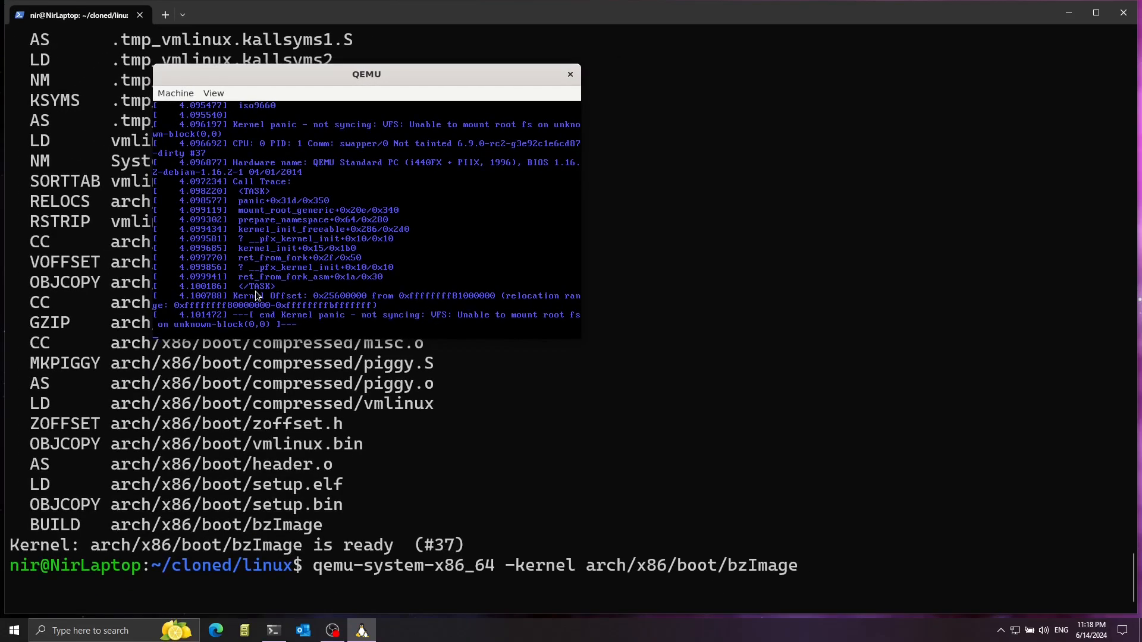
Quit QEMU via Machine > Quit after the root-fs kernel panic.
left_click(174, 92)
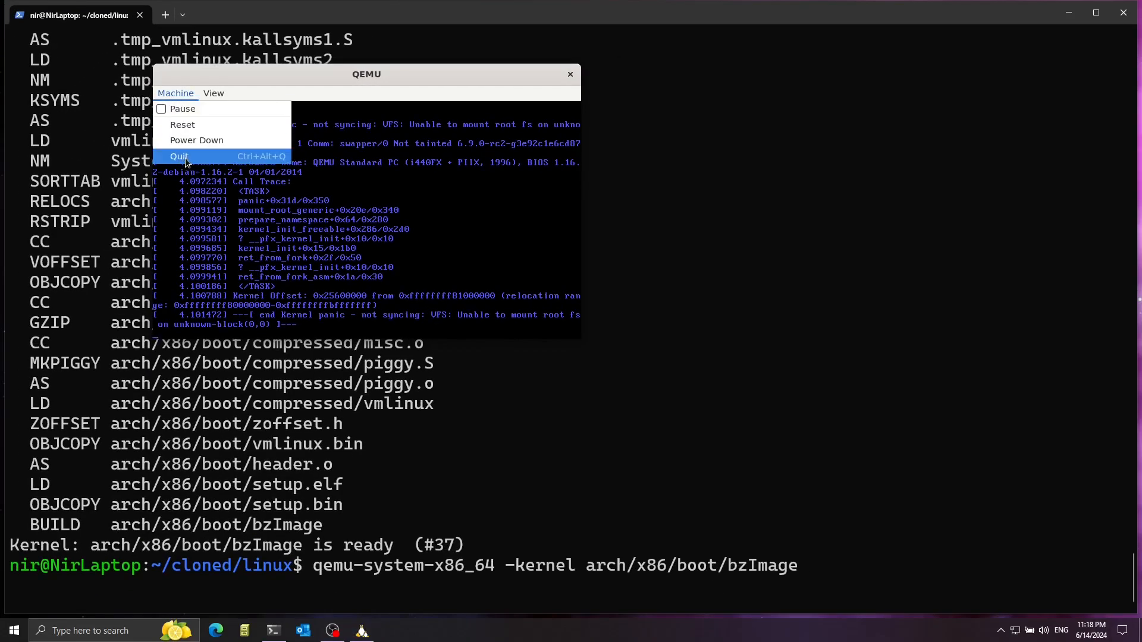
left_click(179, 156)
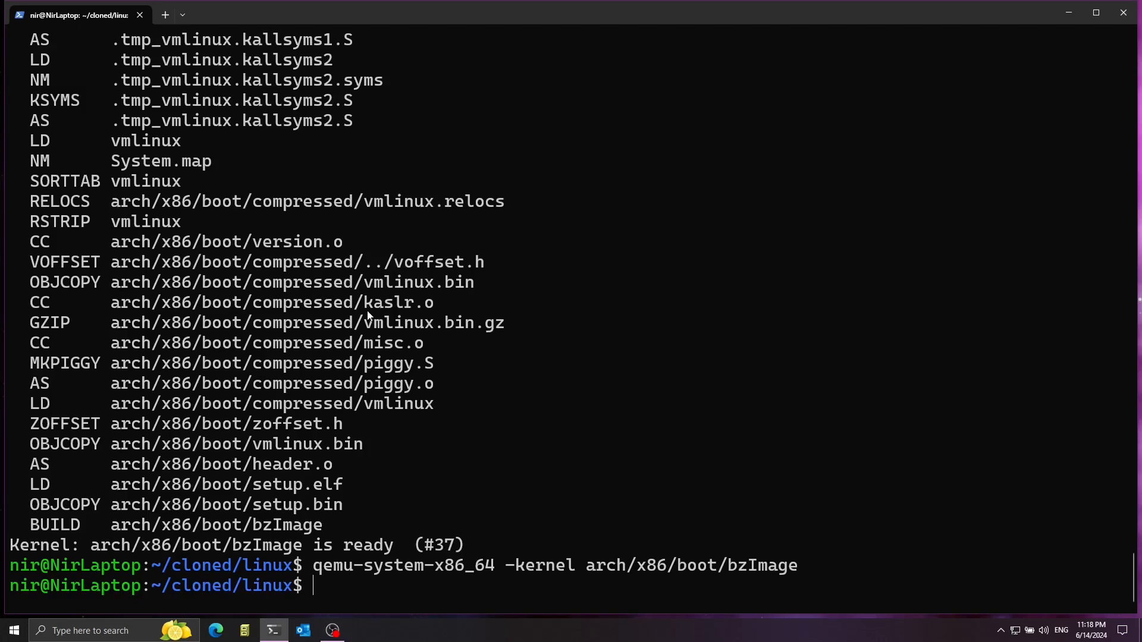
Reopen vgacon.c in Vim at the attr = color + 2 line and begin a :new split command.
type("vim")
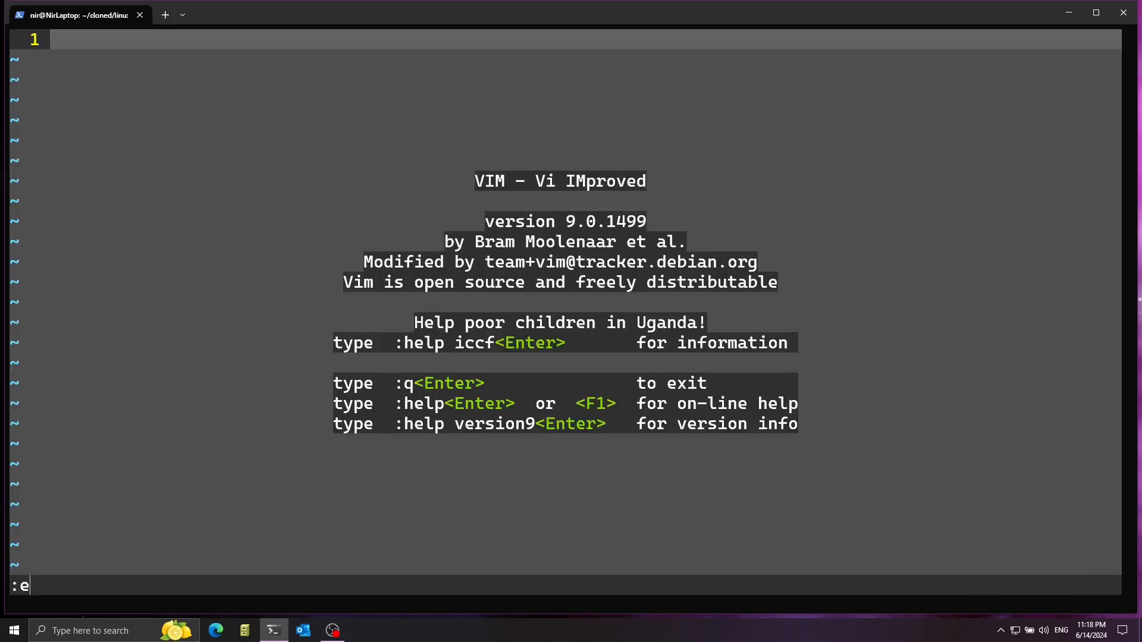
type("drivers/video/console/vgacon.c")
type("/+ 2")
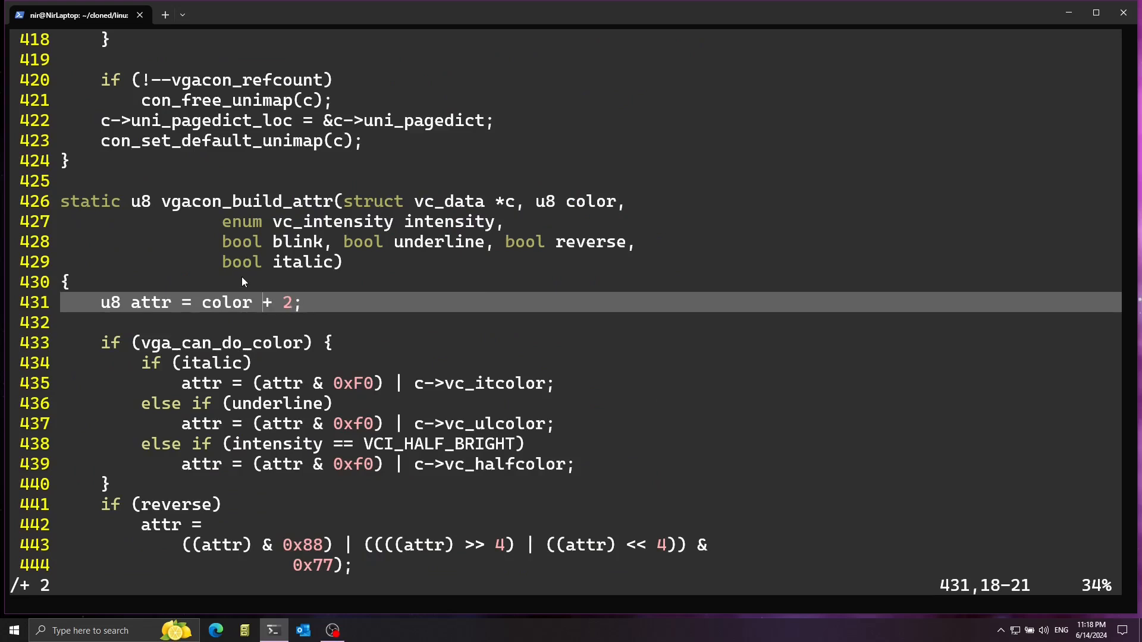
type(":new inc")
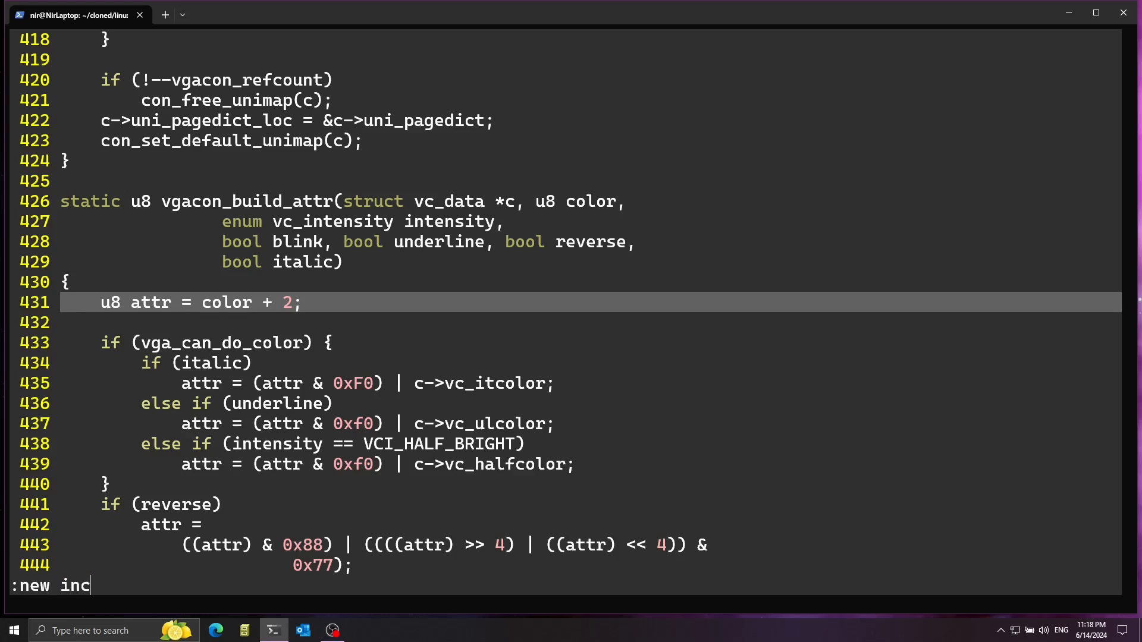
Split open include/linux/random.h and search to the get_random_u8 declaration.
type("lude/linux/")
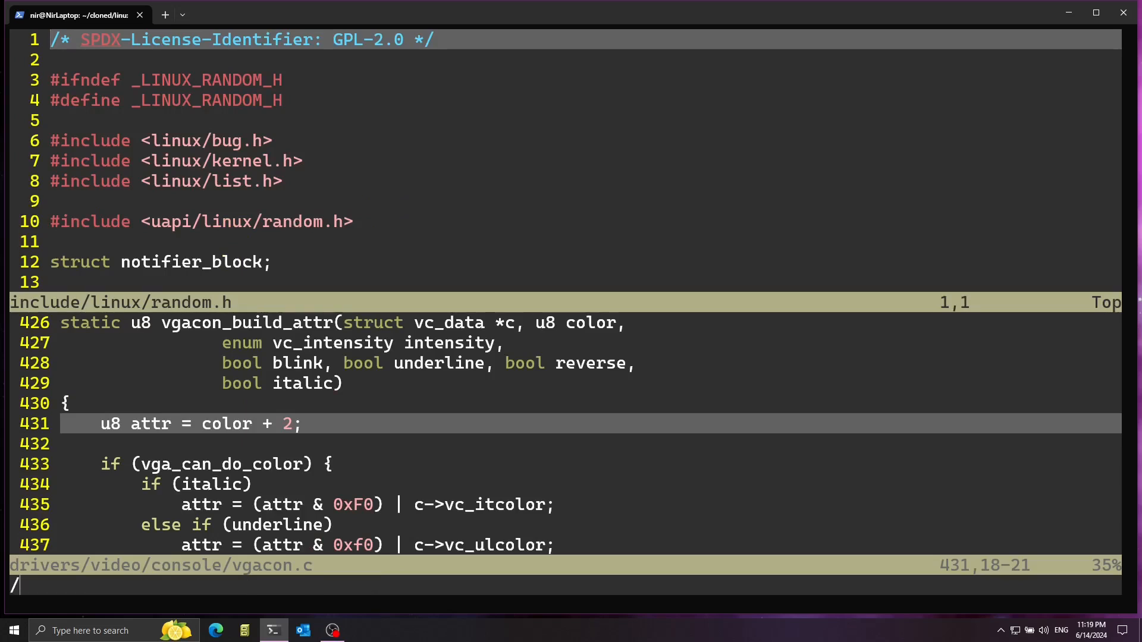
type("get_random")
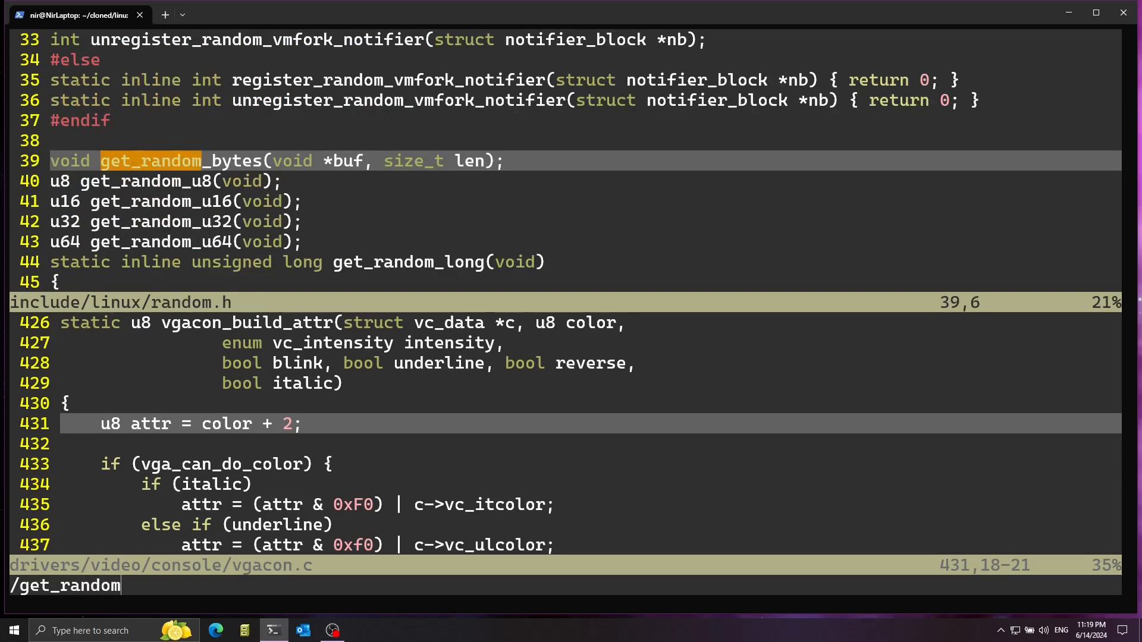
type("_u8")
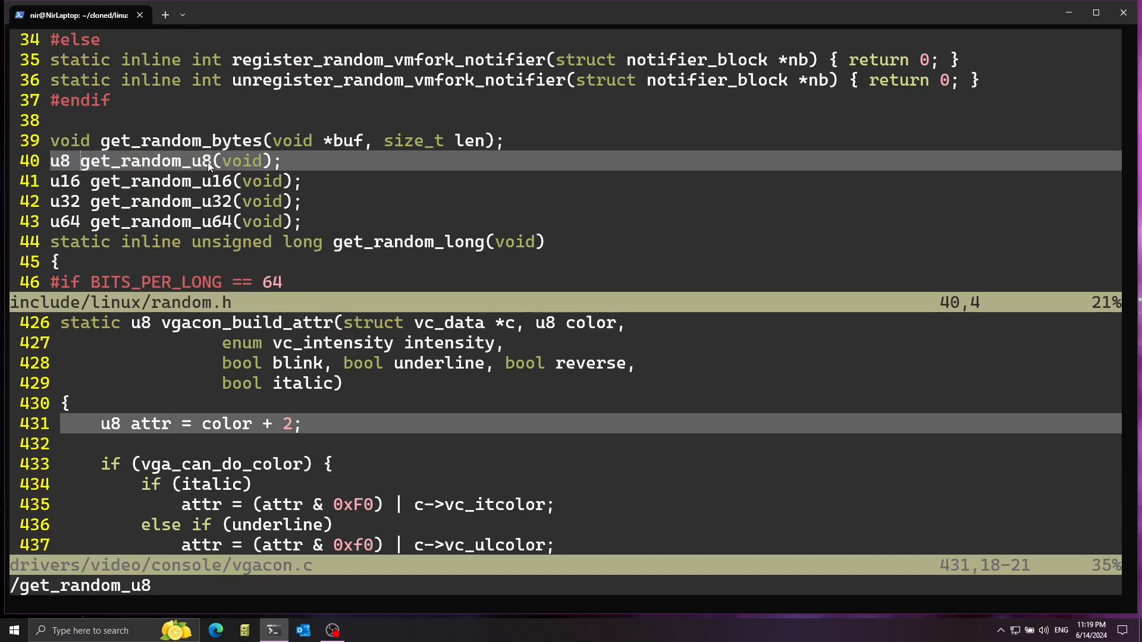
mouse_move(193, 168)
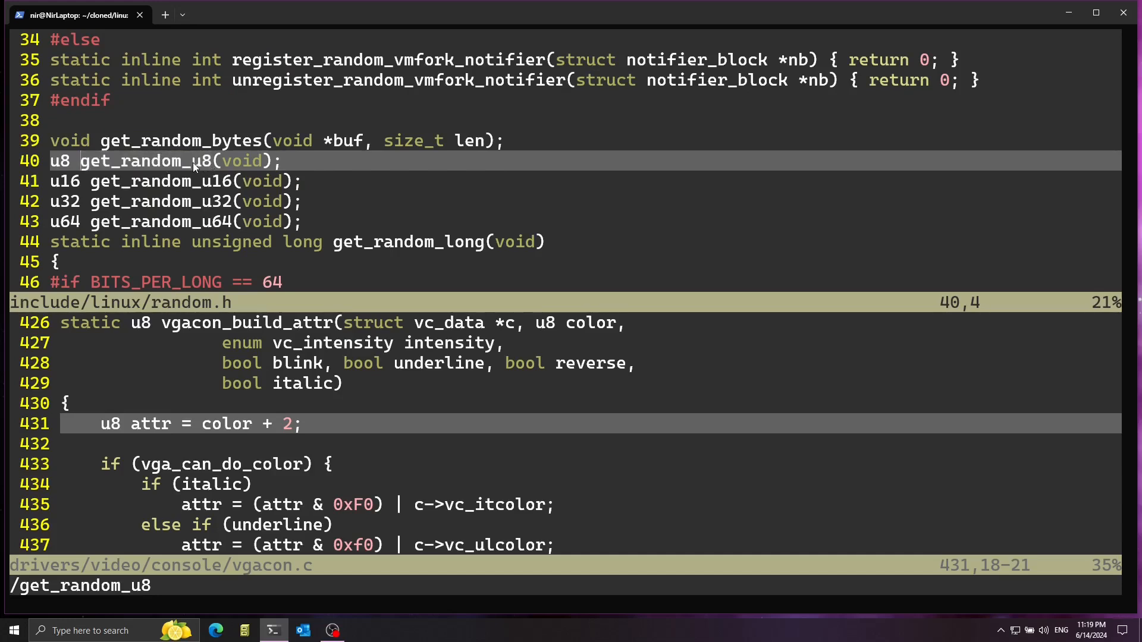
mouse_move(165, 430)
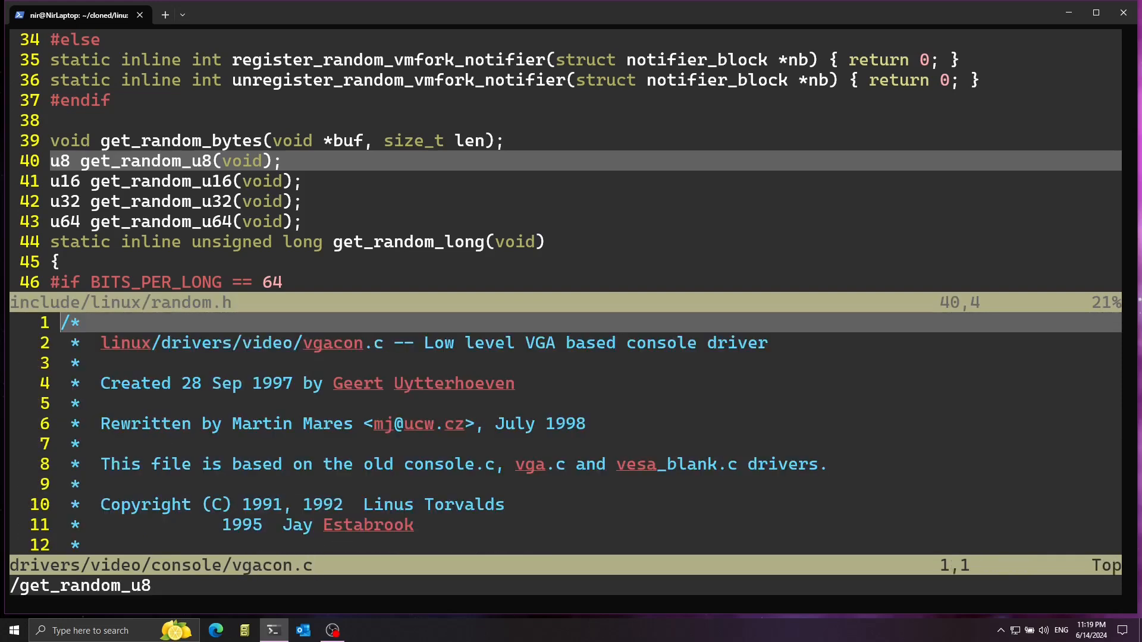
Add #include <linux/random.h> to vgacon.c and set attr to color + get_random_u8().
scroll("down", 3)
type("#")
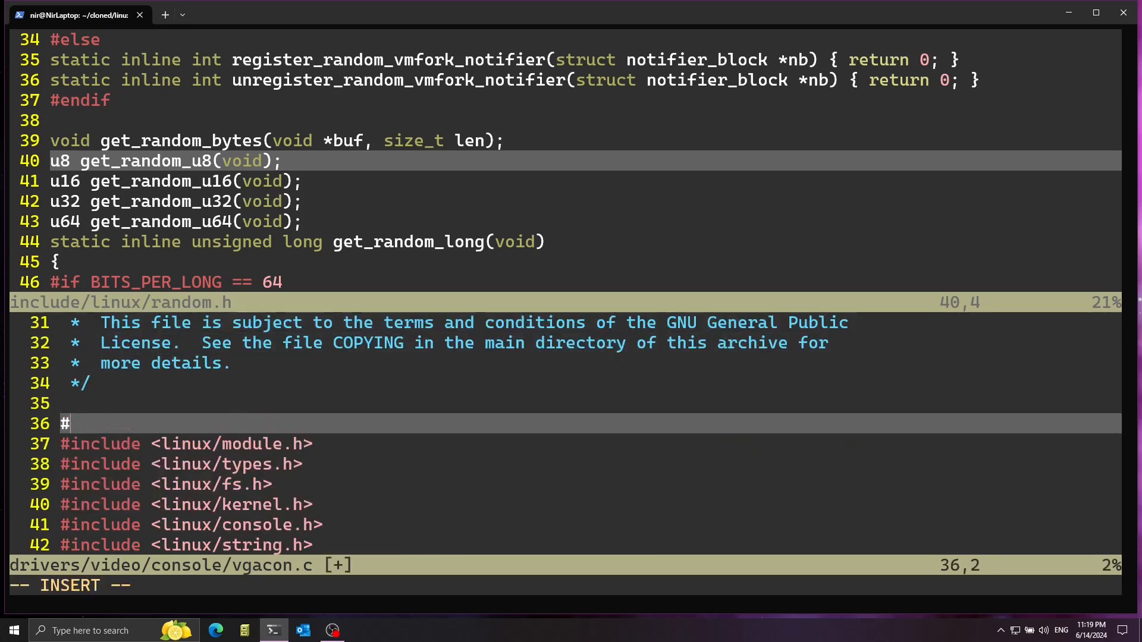
type("include <linux/")
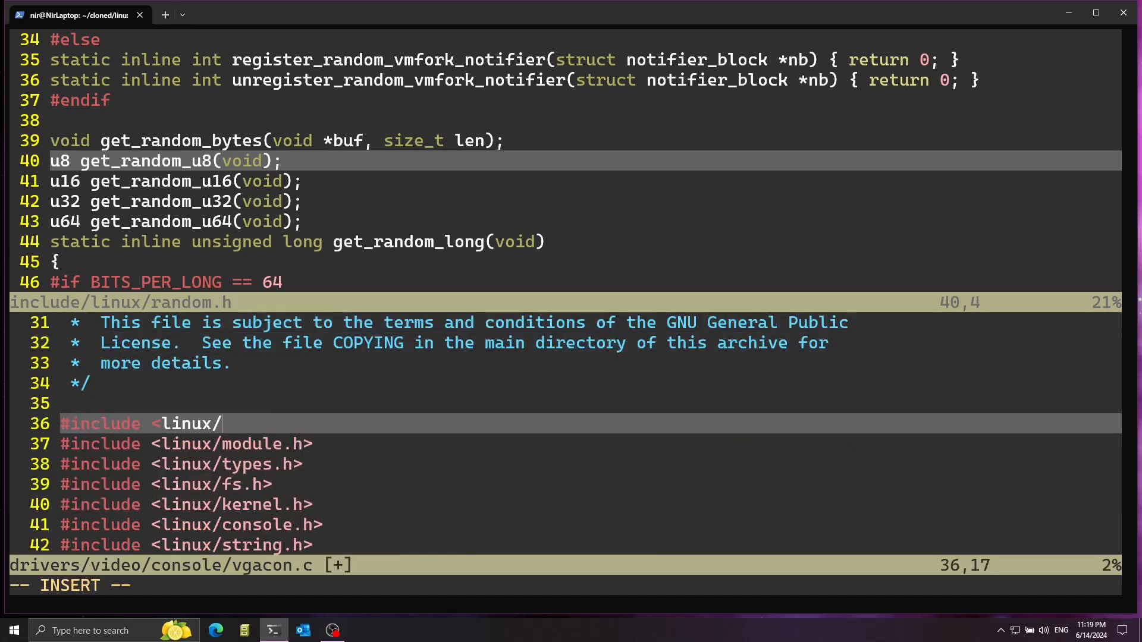
type("random.")
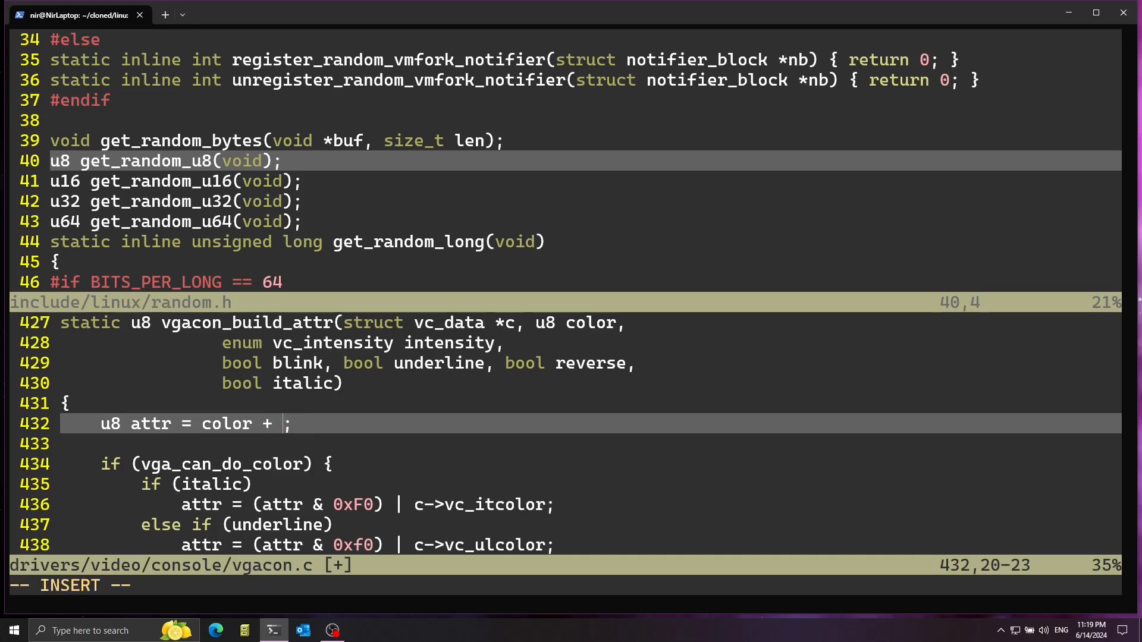
type("get_random")
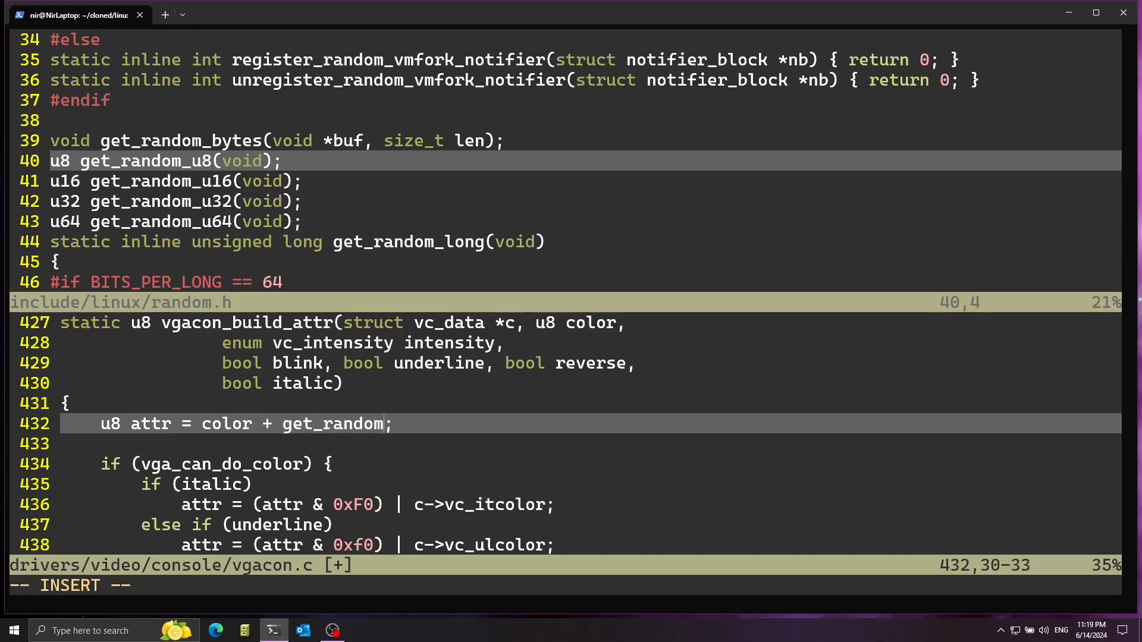
type("_u8()")
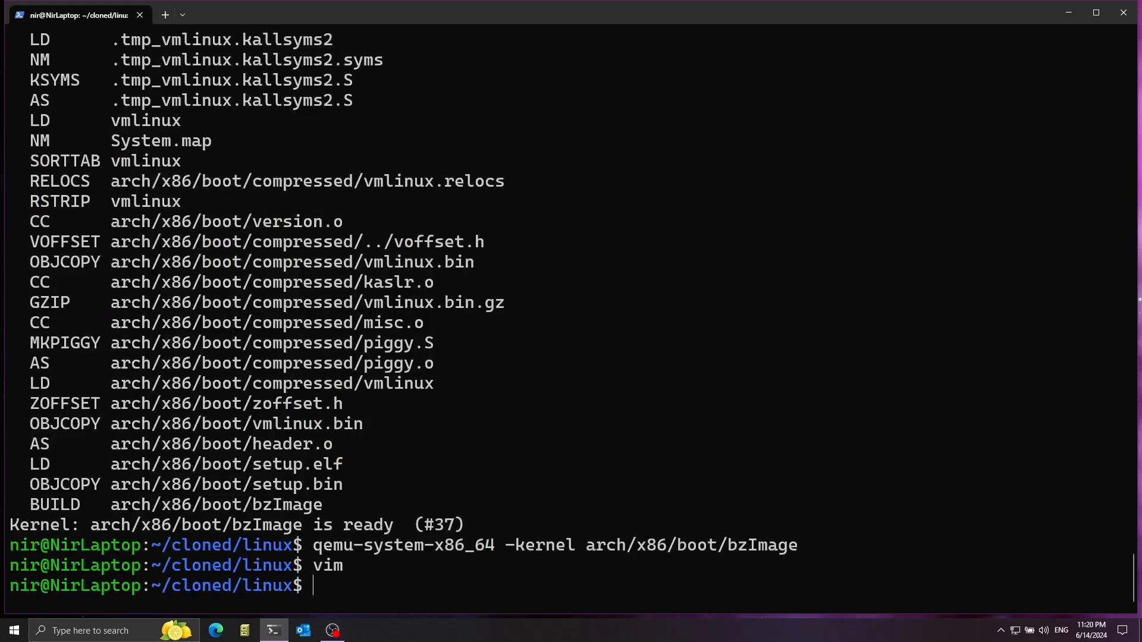
Rebuild the kernel with make -j 8, producing bzImage #38.
type("make -j 8")
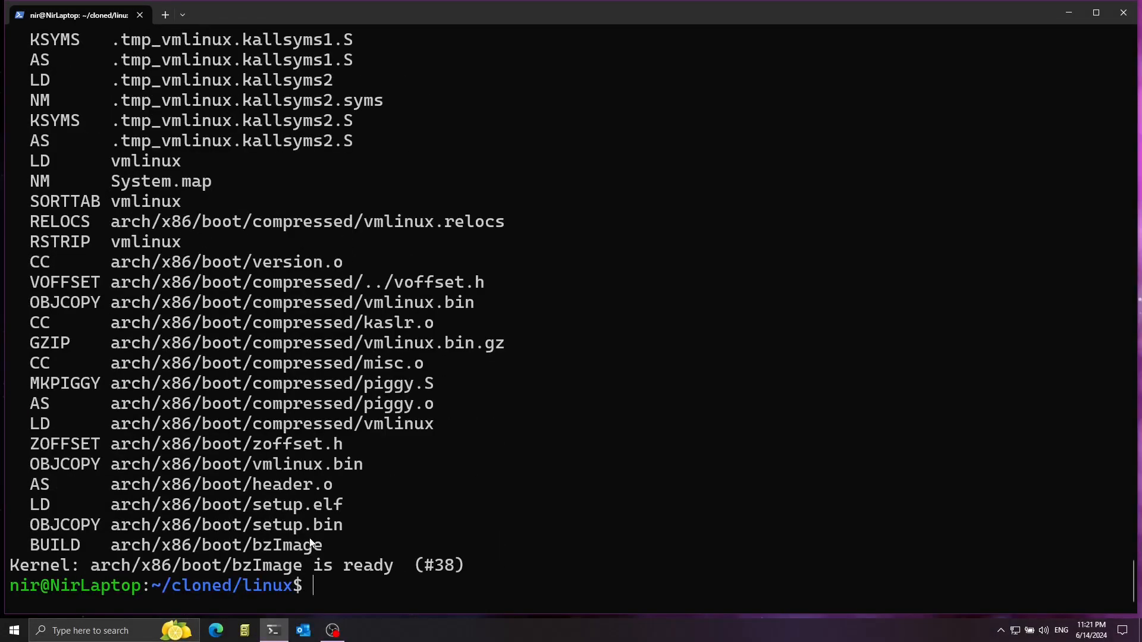
type("make -j 8")
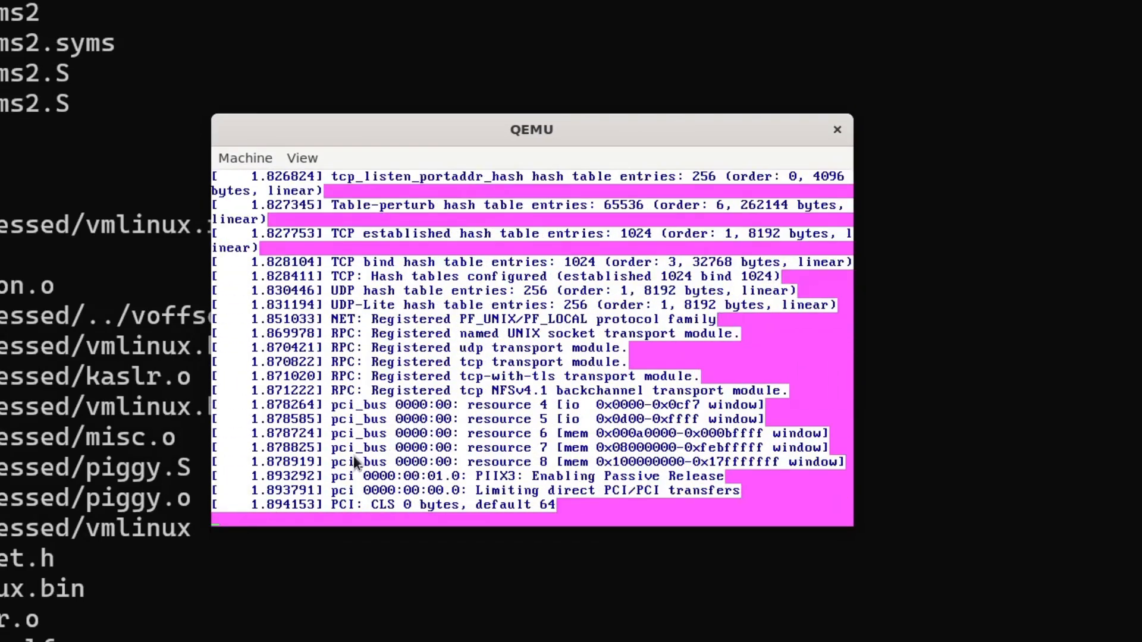
Reset the QEMU machine repeatedly so each boot shows a new random text colour.
left_click(245, 158)
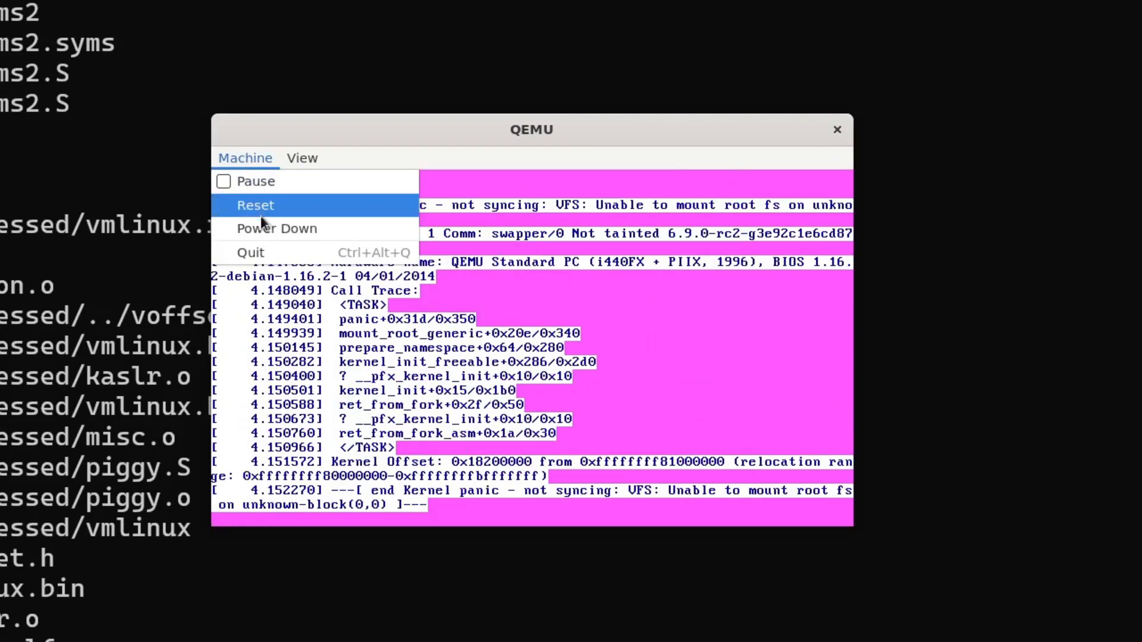
left_click(254, 204)
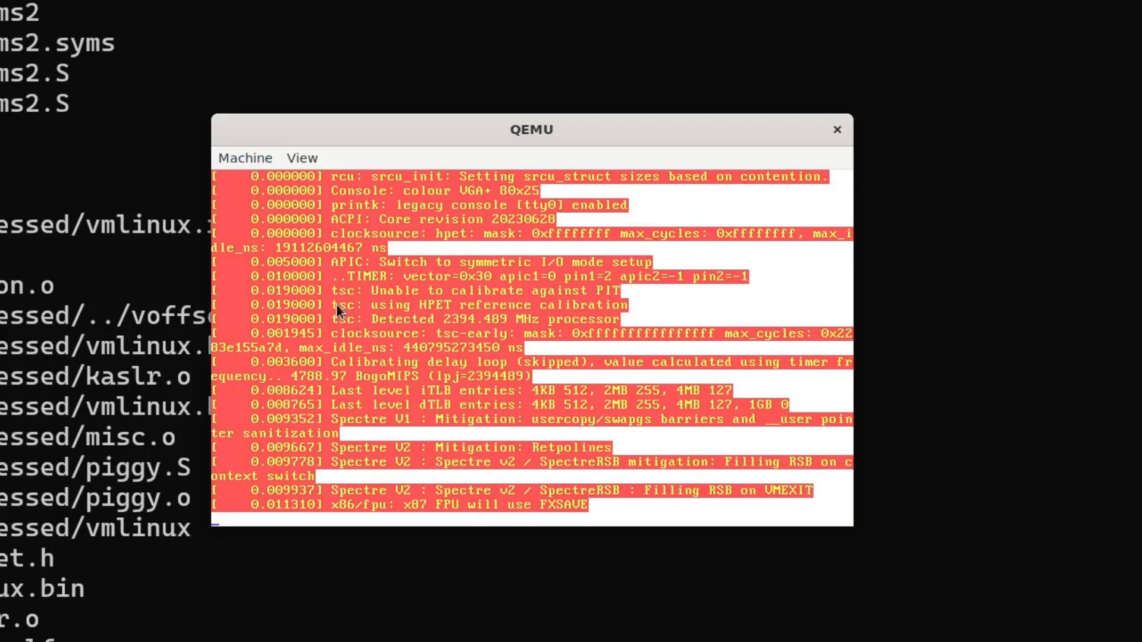
left_click(245, 157)
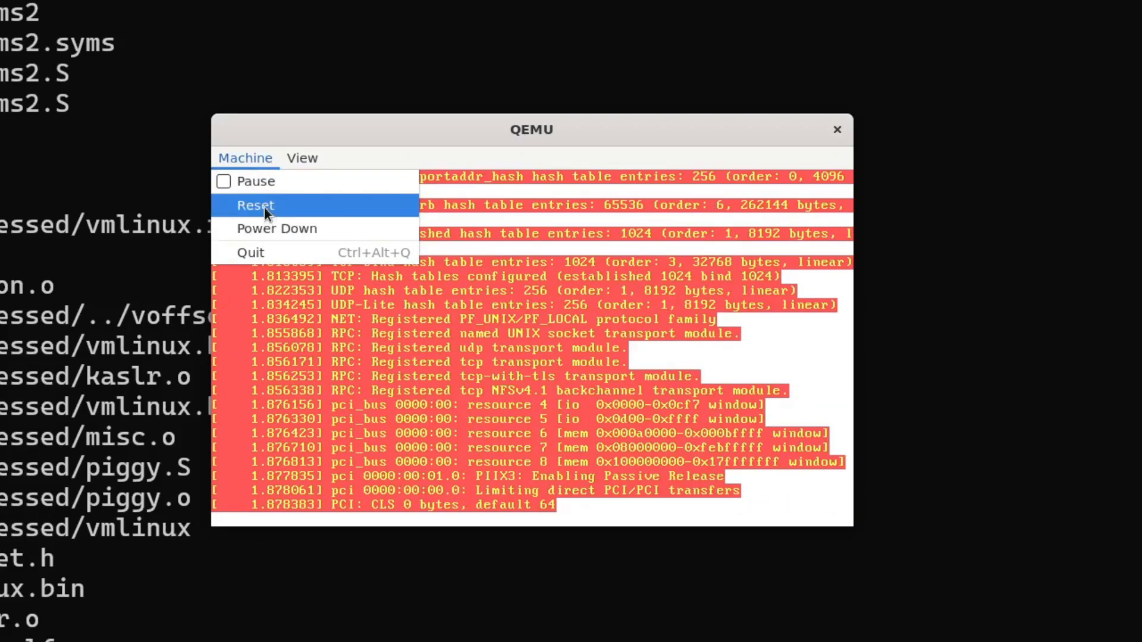
left_click(254, 204)
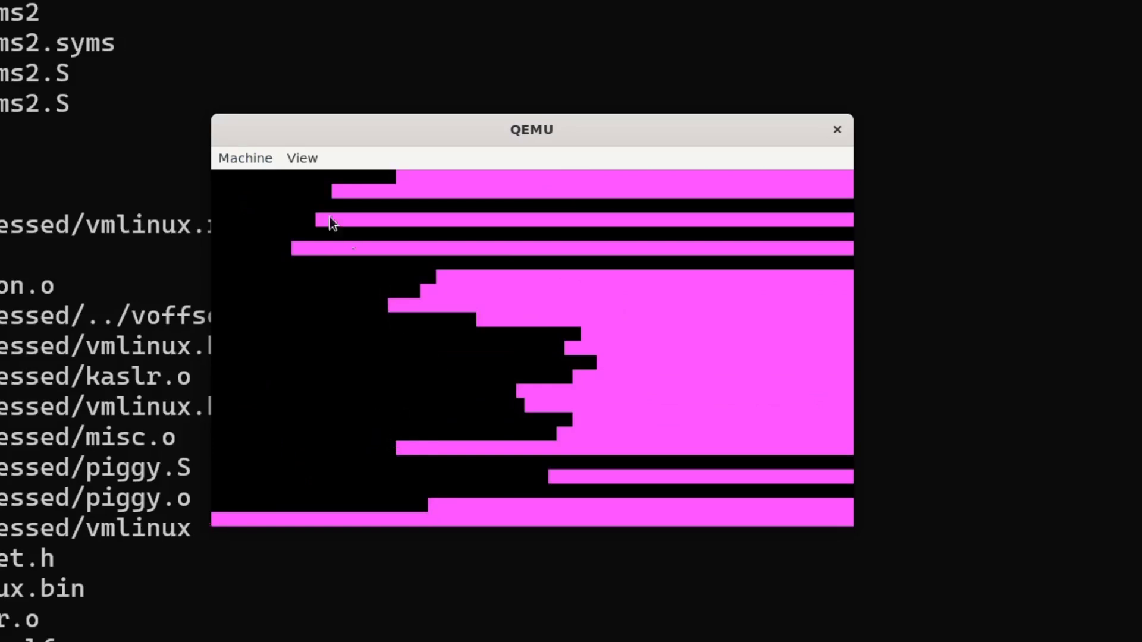
left_click(245, 157)
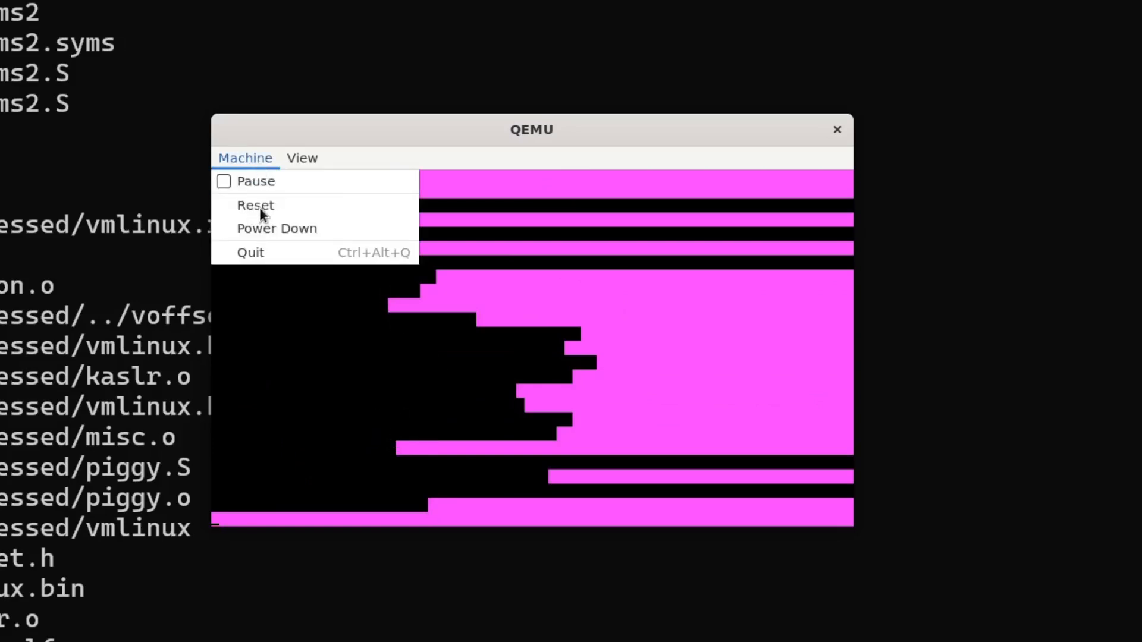